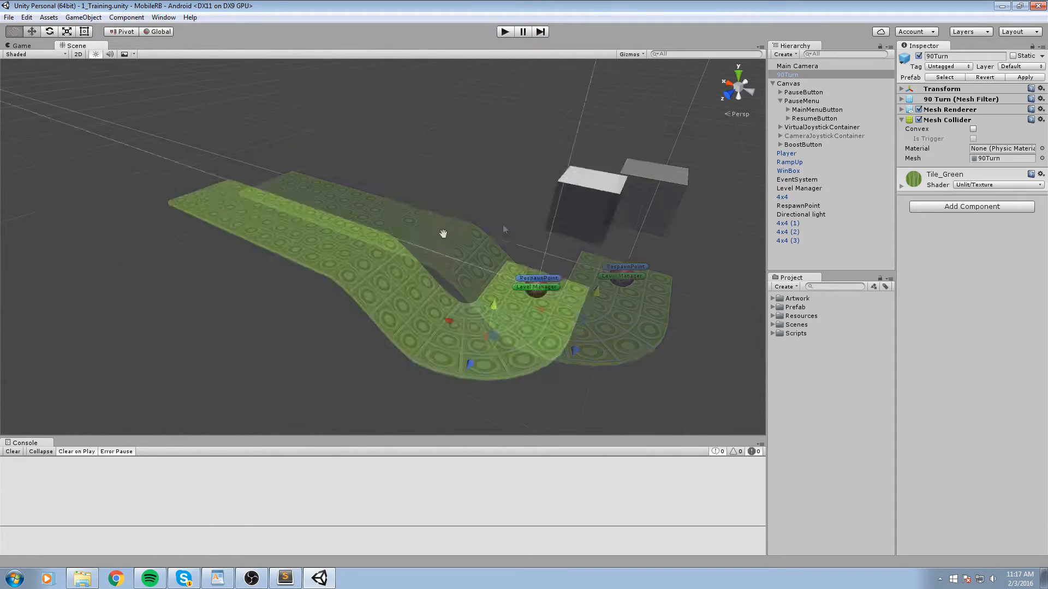
Launch 3ds Max from the Start menu and play-test the Unity level with the ball.
left_click(822, 127)
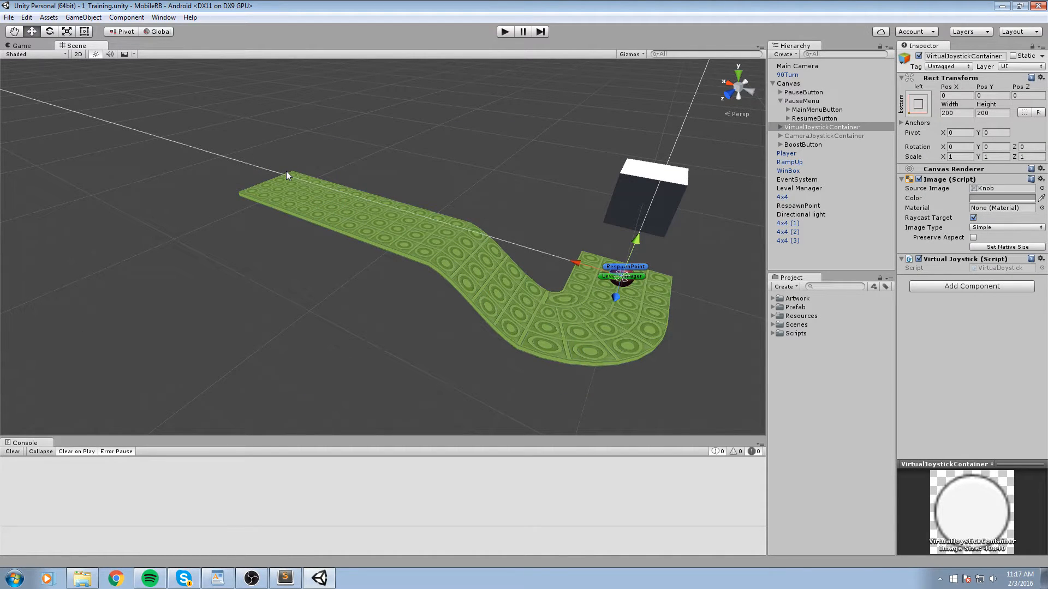
left_click(12, 578)
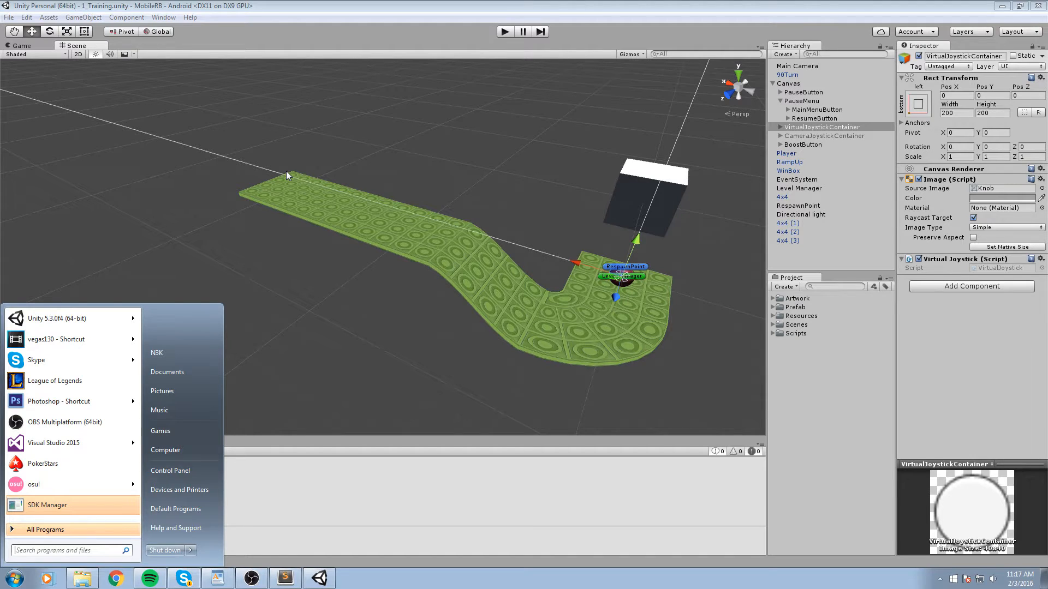
type("3ds")
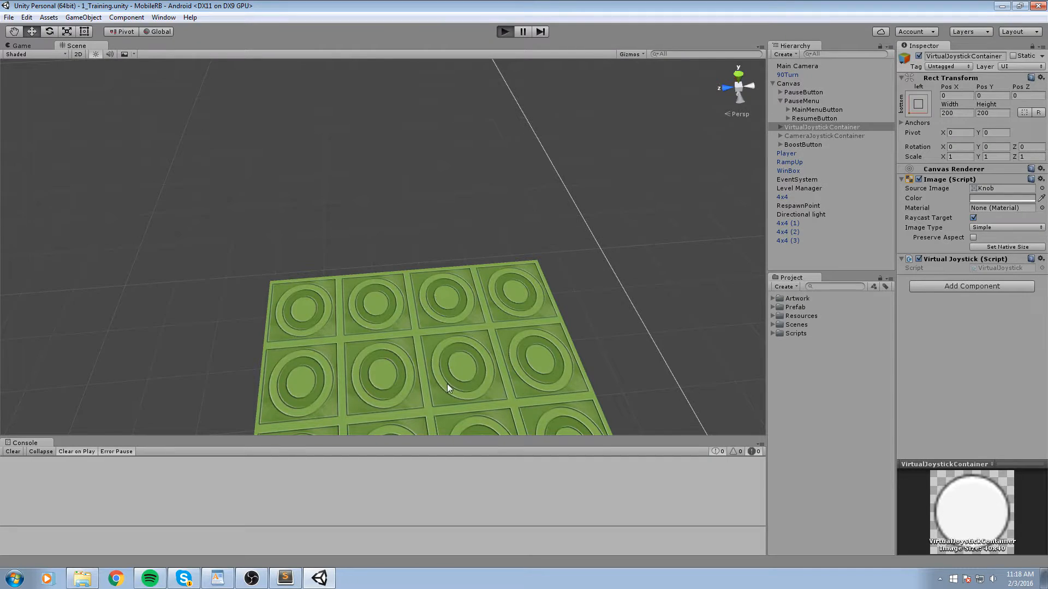
left_click(504, 32)
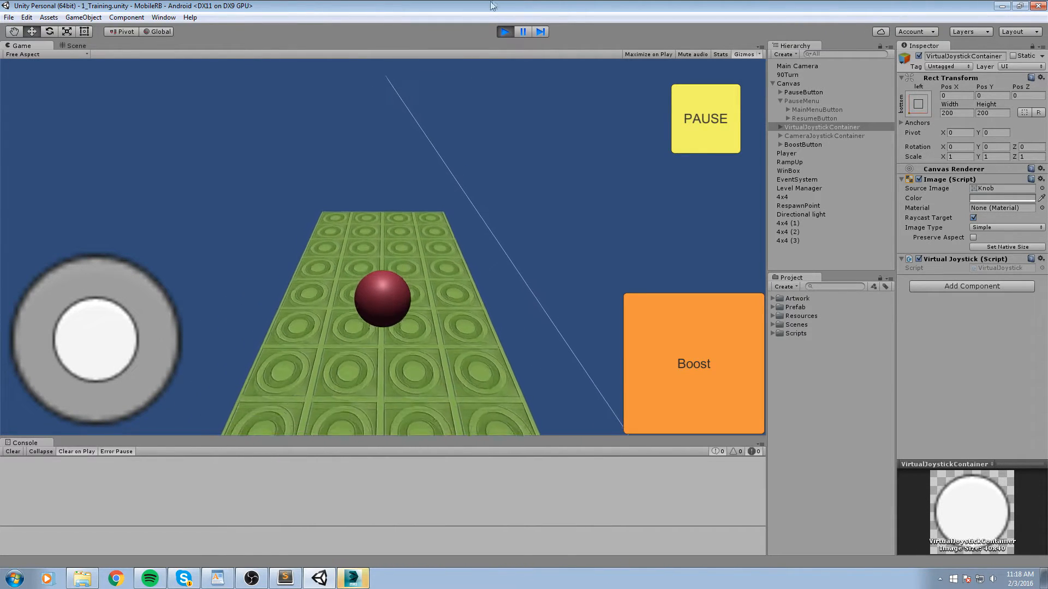
left_click(75, 46)
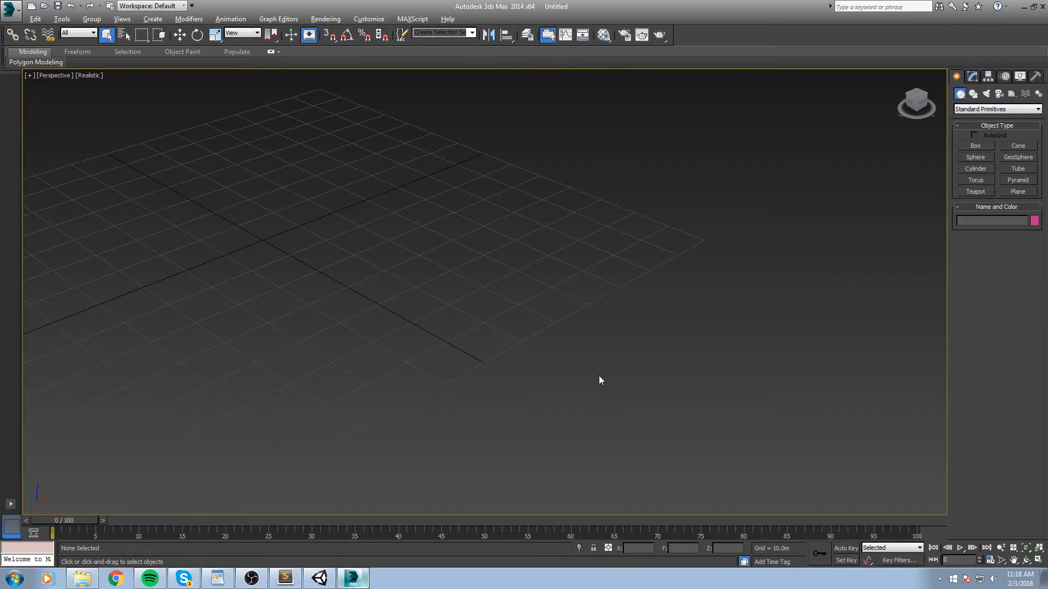
mouse_move(562, 346)
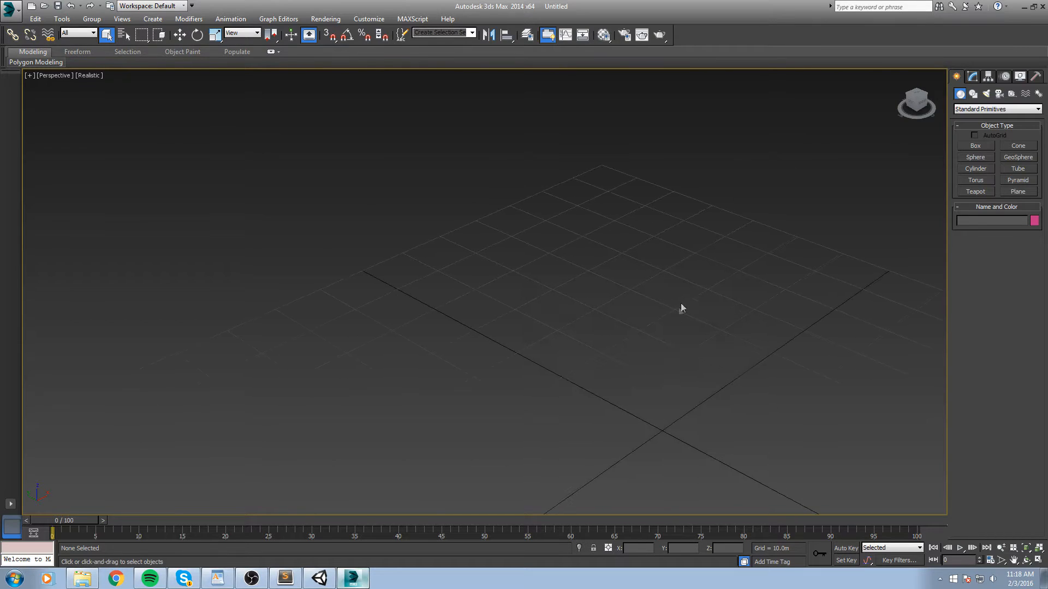
Create Box001, 2 m across, snapped at the origin in Top view, as editable poly.
left_click(974, 146)
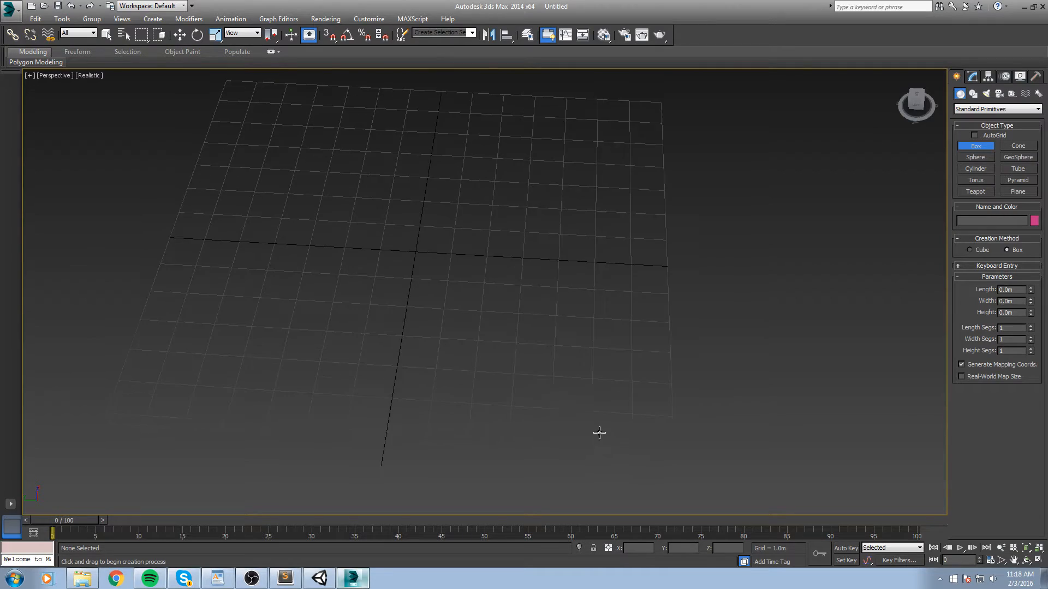
key("t")
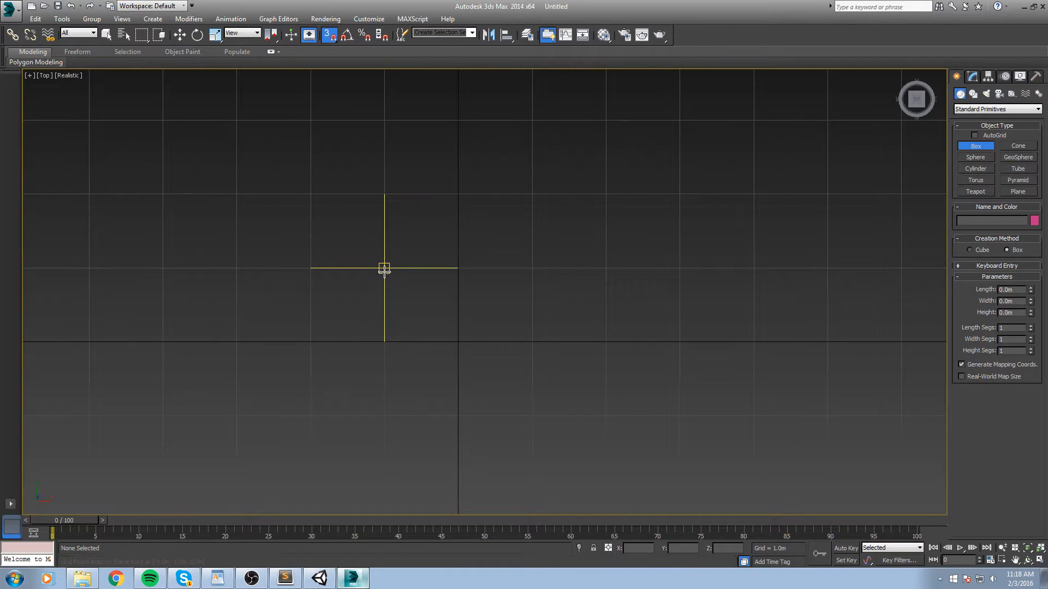
left_click(385, 268)
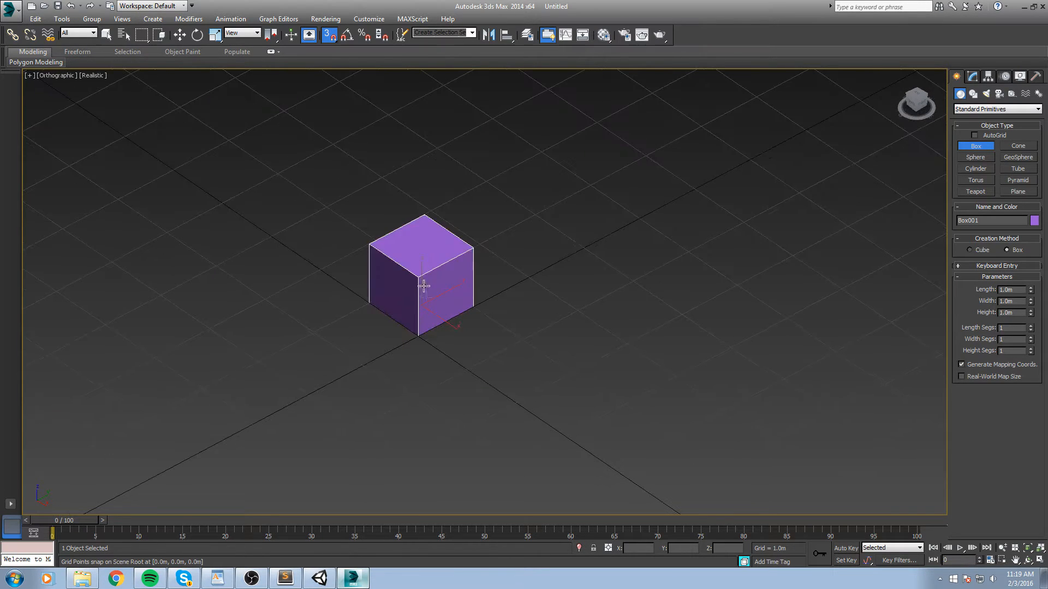
key("Delete")
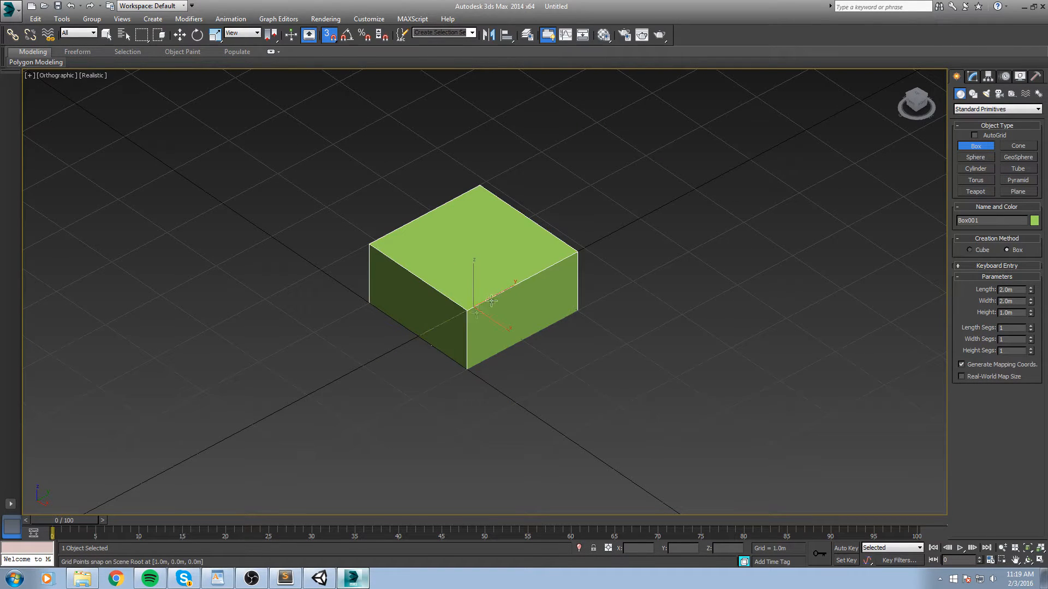
key("Delete")
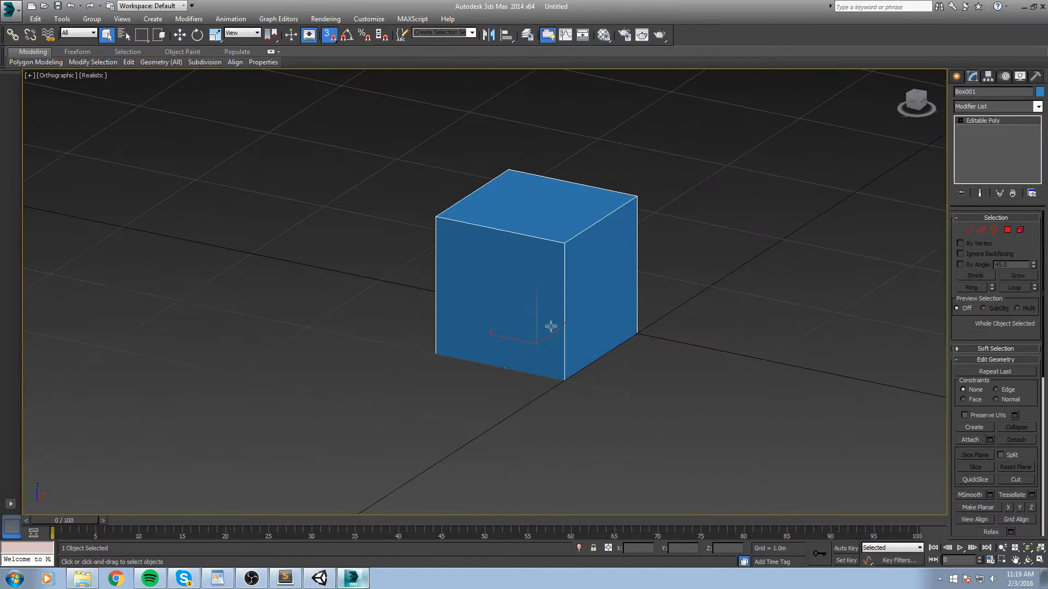
Delete the box's top polygons.
left_click(1018, 230)
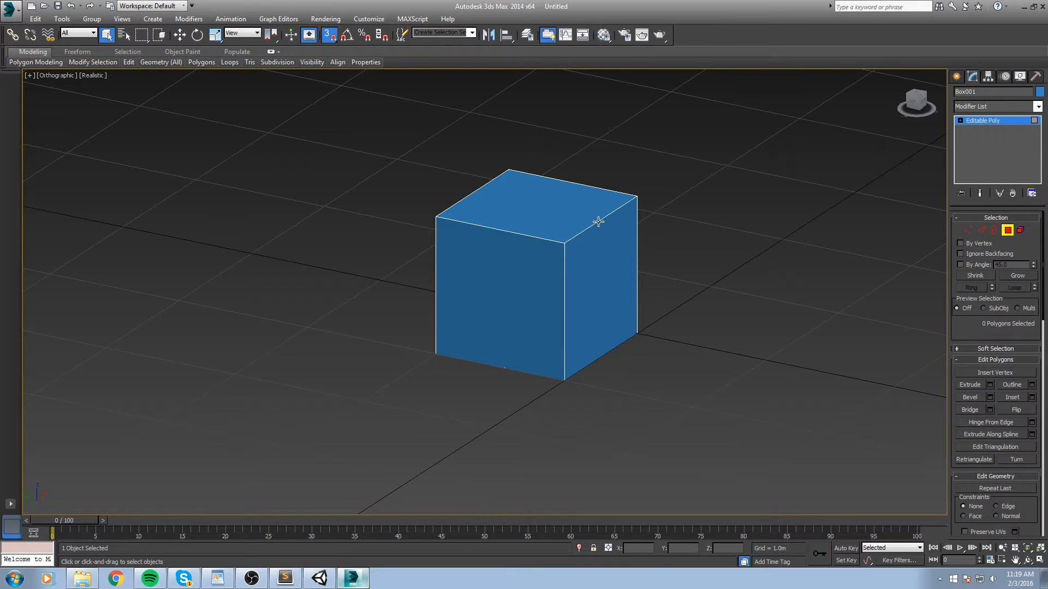
left_click(535, 200)
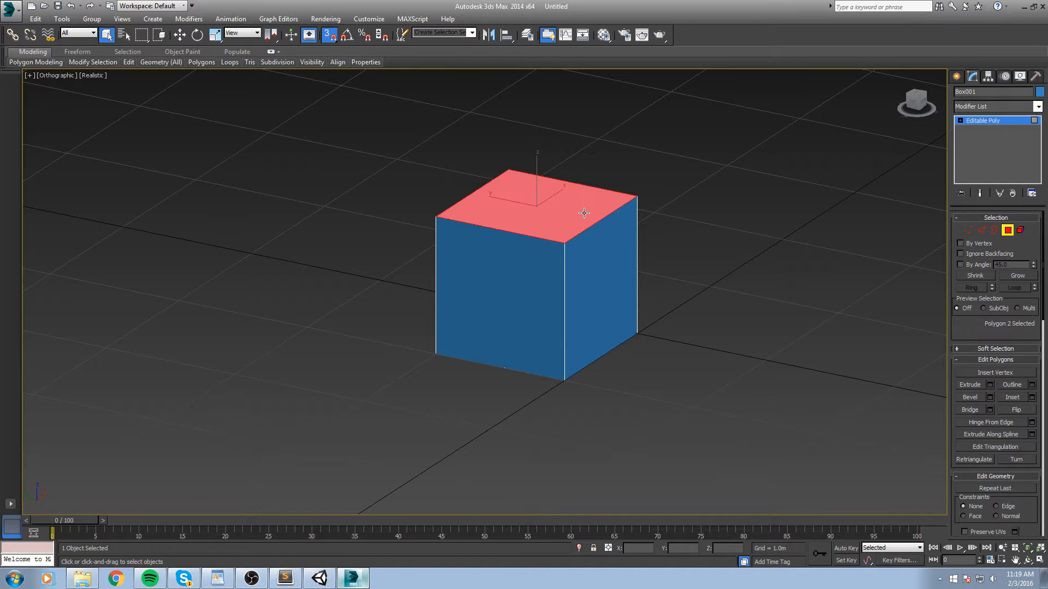
key("Delete")
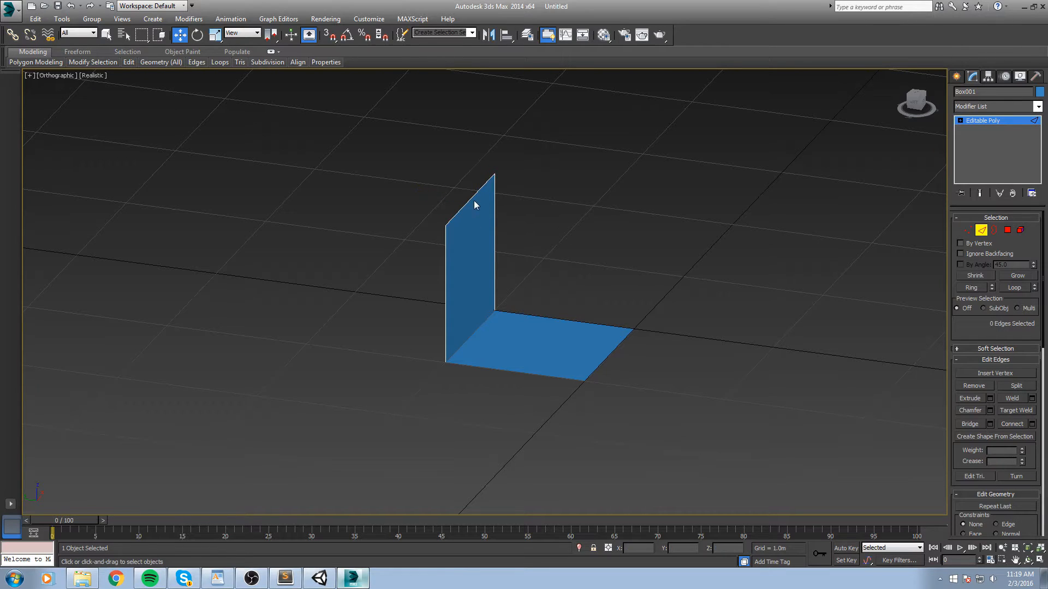
Weld the top edge down into a slope and cap the open borders into a closed wedge.
left_click(471, 181)
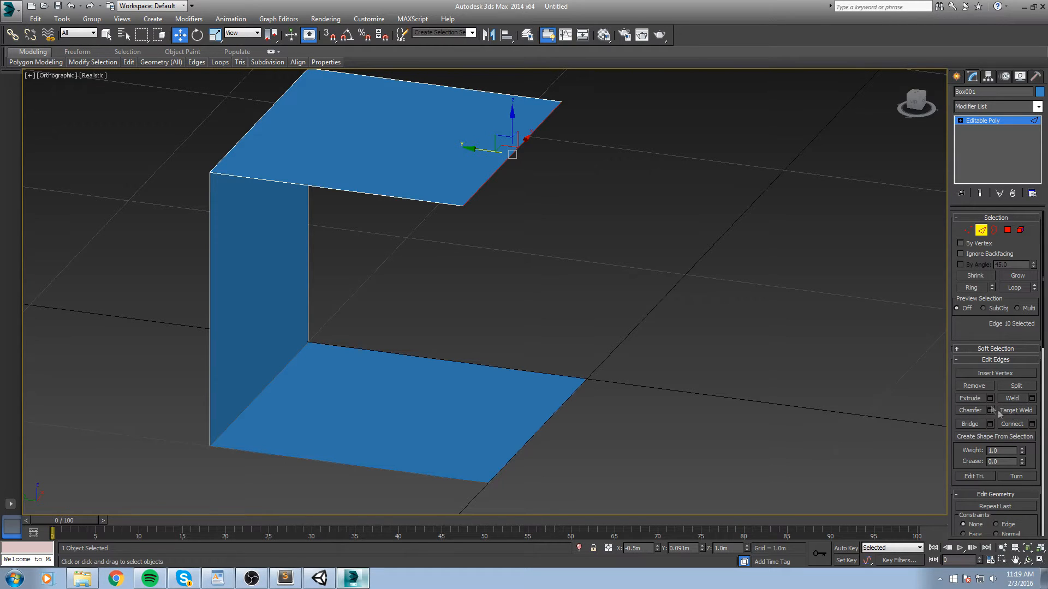
left_click(1016, 411)
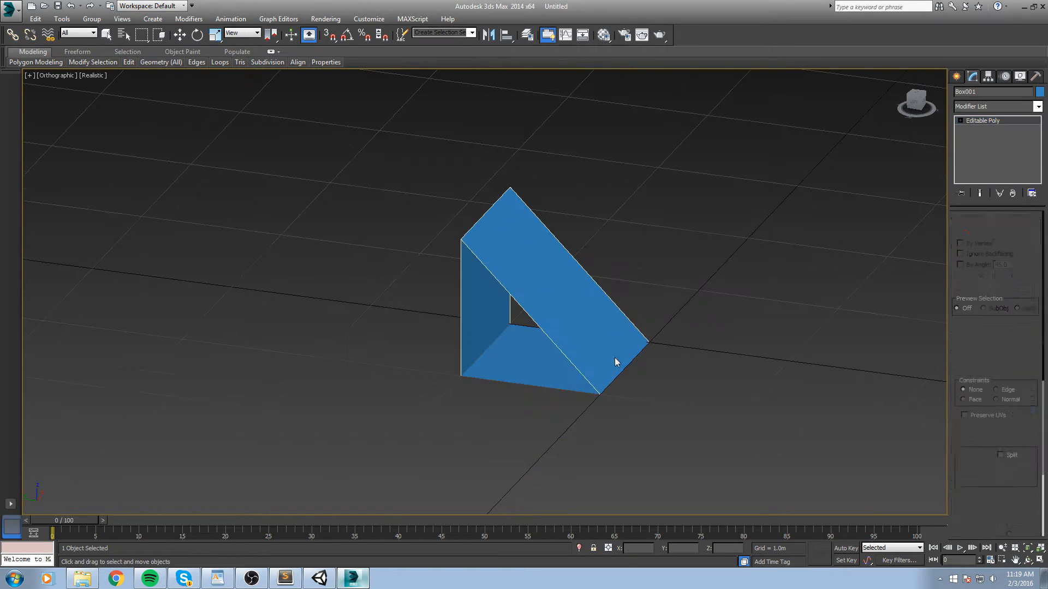
left_click(997, 230)
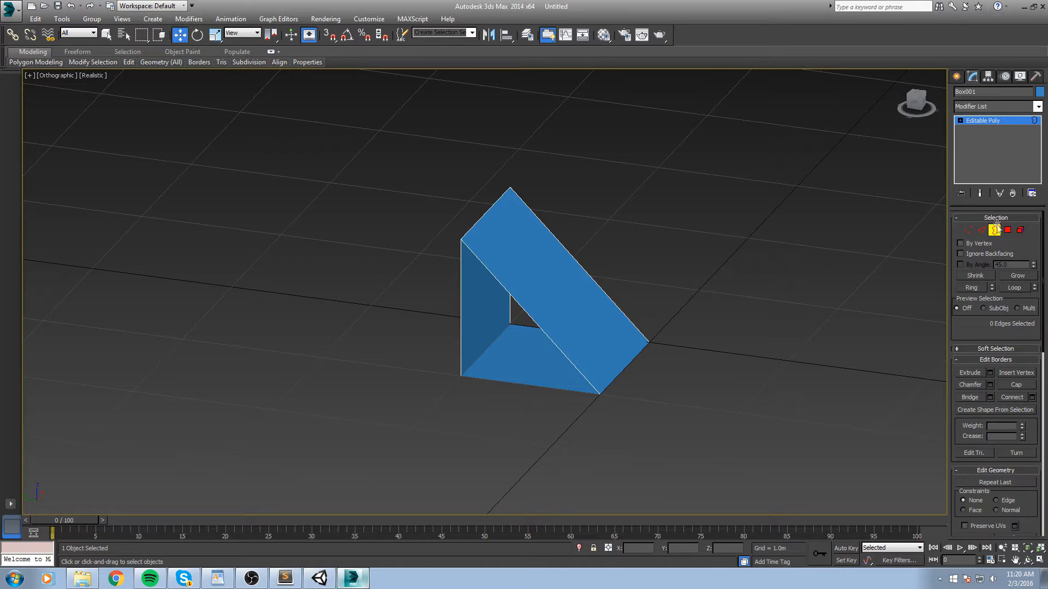
mouse_move(992, 236)
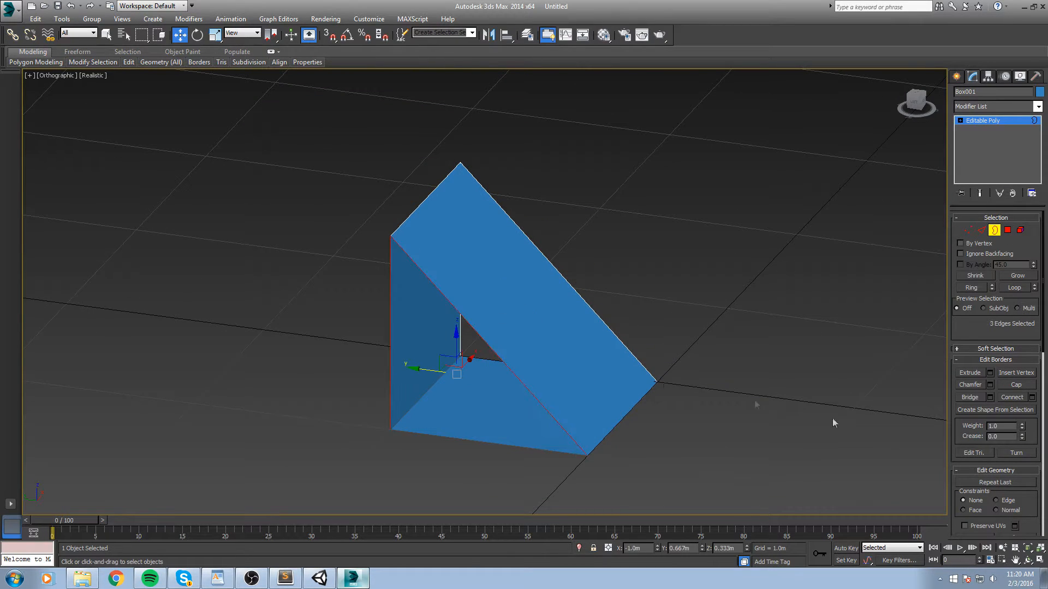
left_click(583, 299)
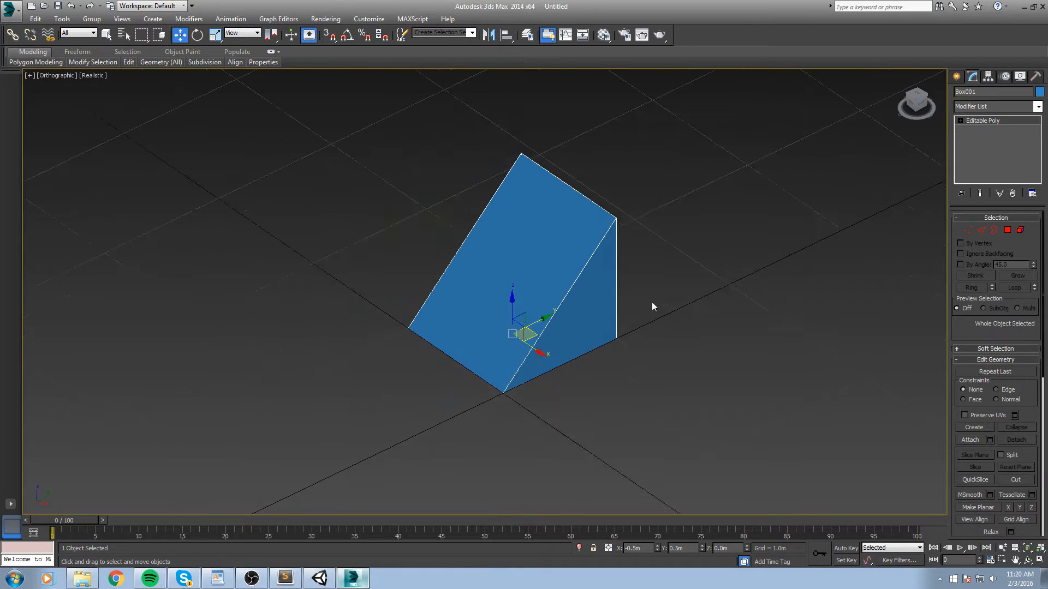
left_click(668, 308)
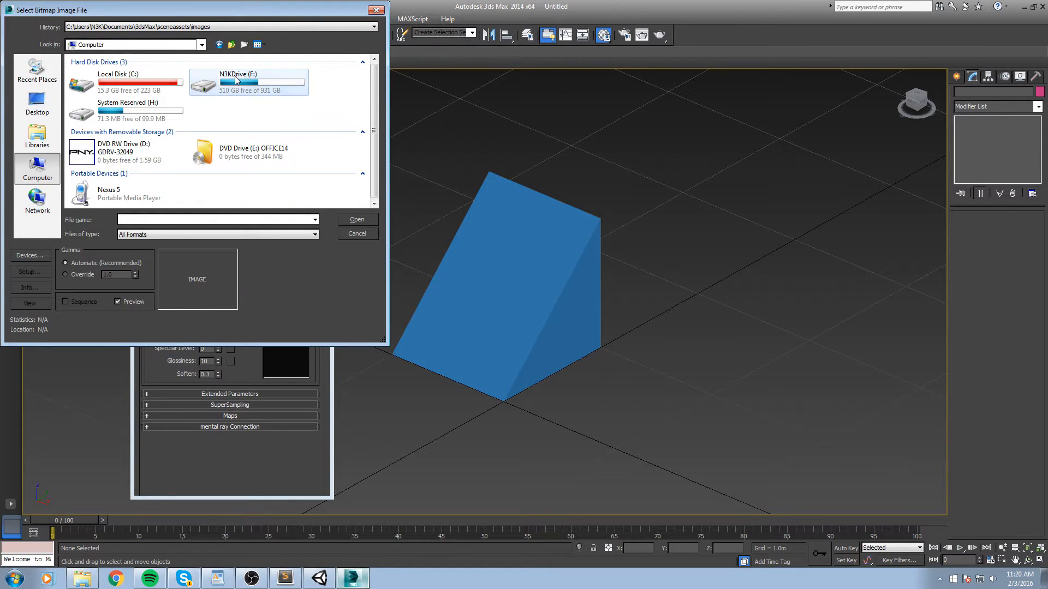
Load Tile_Green from Assets > Artwork > Textures as the diffuse map and assign it to the wedge.
double_click(237, 81)
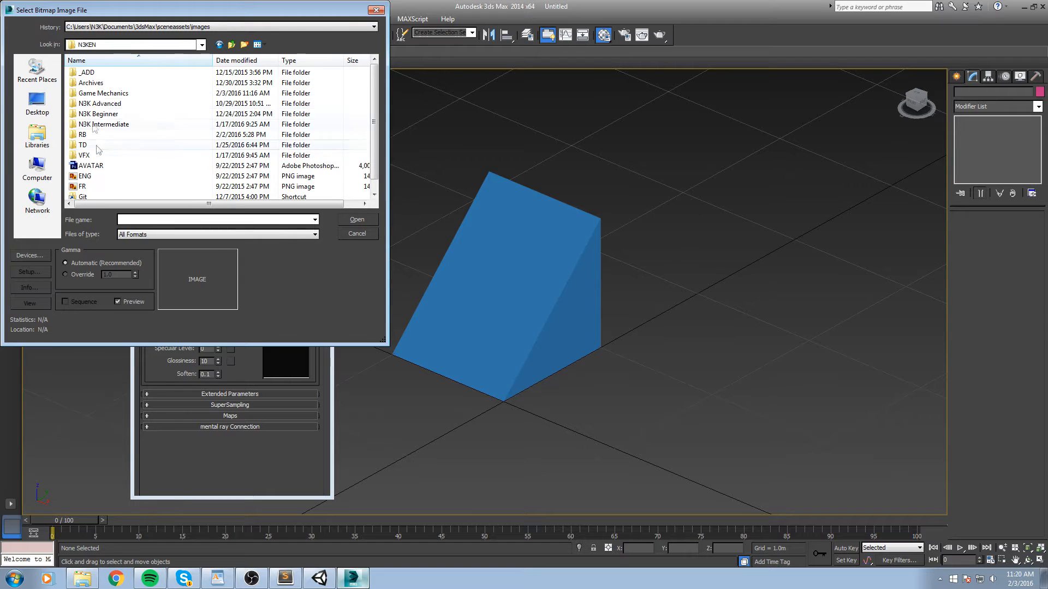
double_click(83, 134)
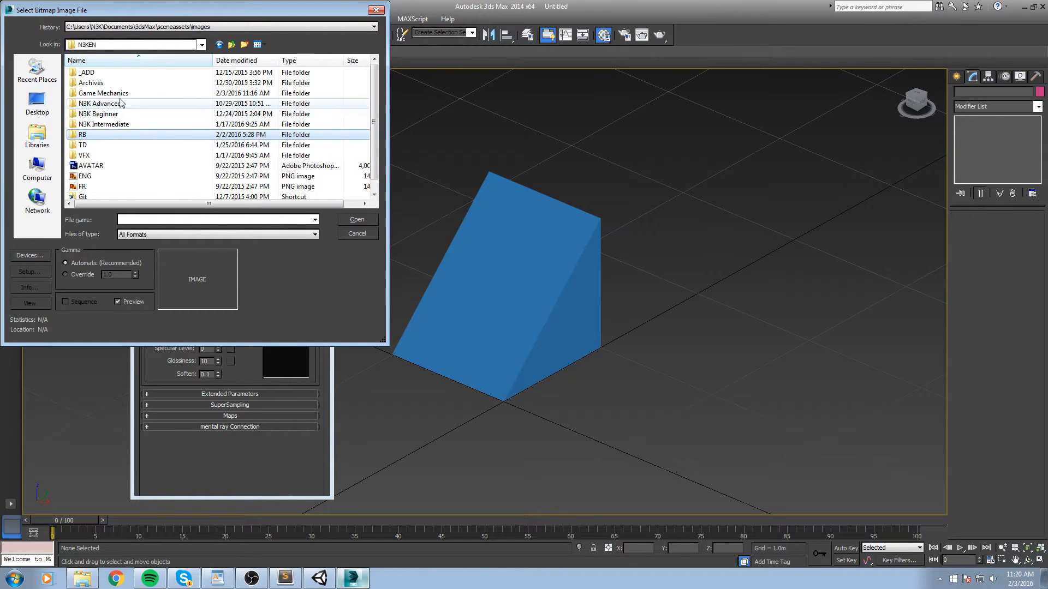
double_click(83, 196)
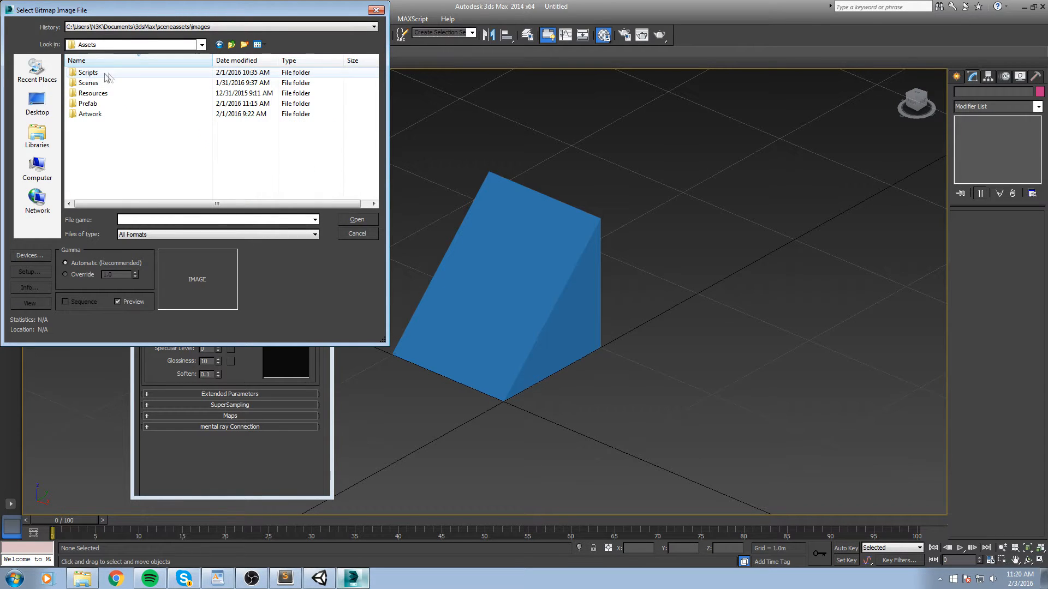
double_click(90, 114)
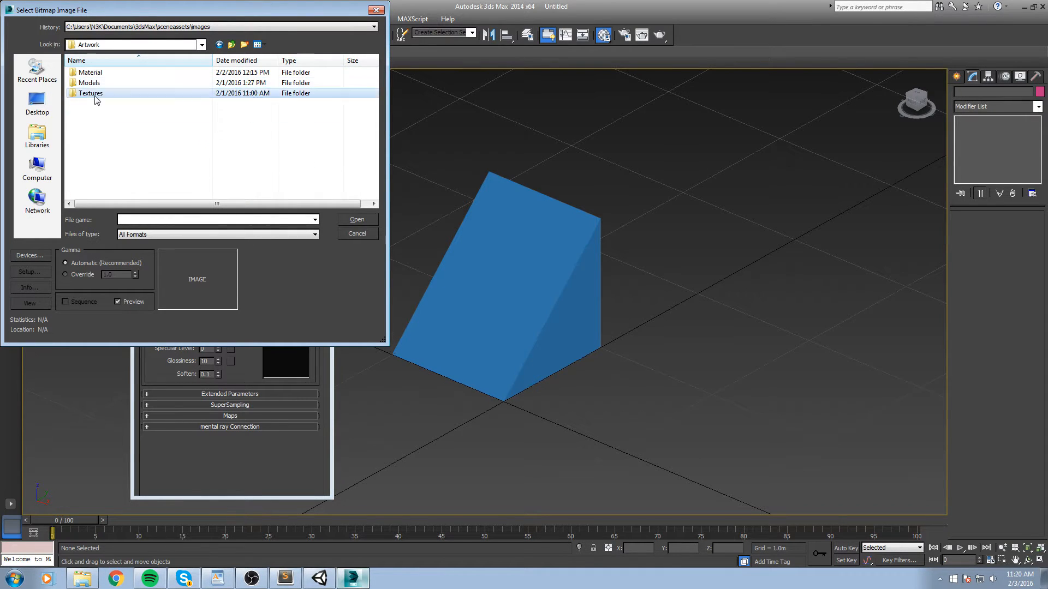
left_click(357, 220)
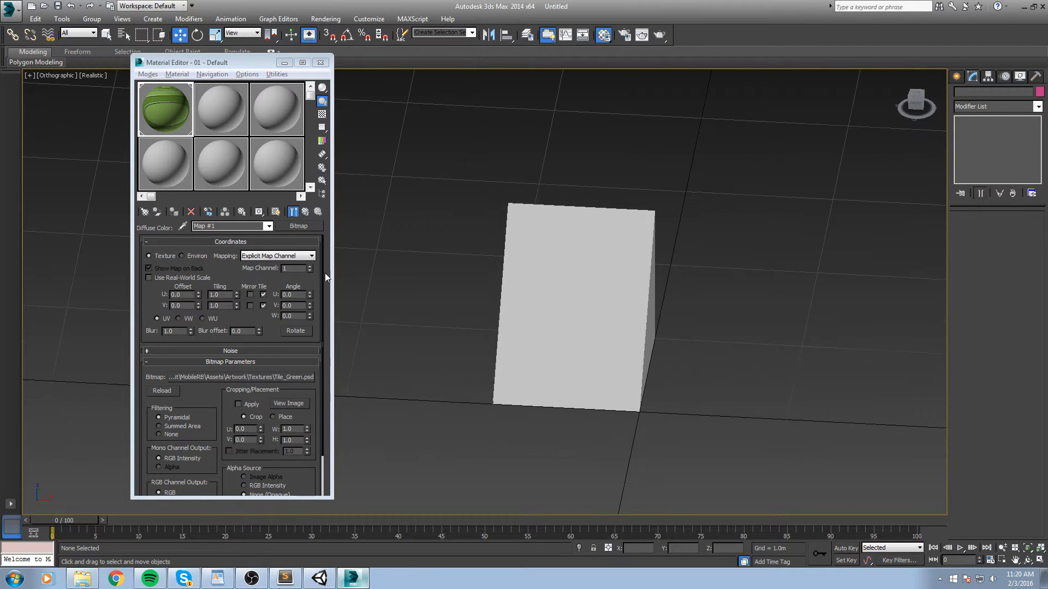
left_click(275, 212)
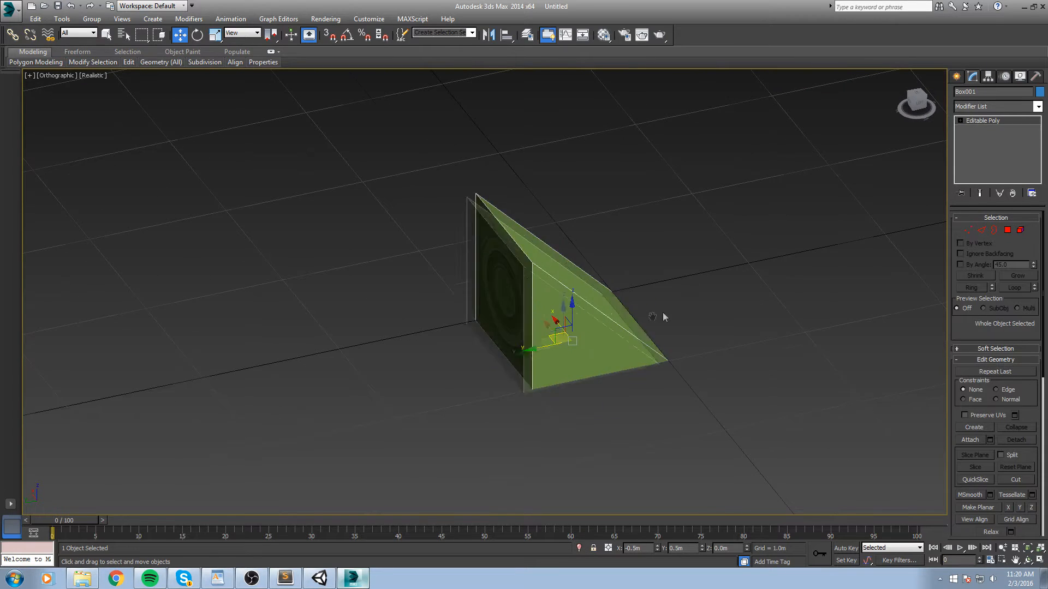
Unwrap the wedge's UVs with automatic mapping so Tile_Green fills the sloped face.
left_click(1009, 230)
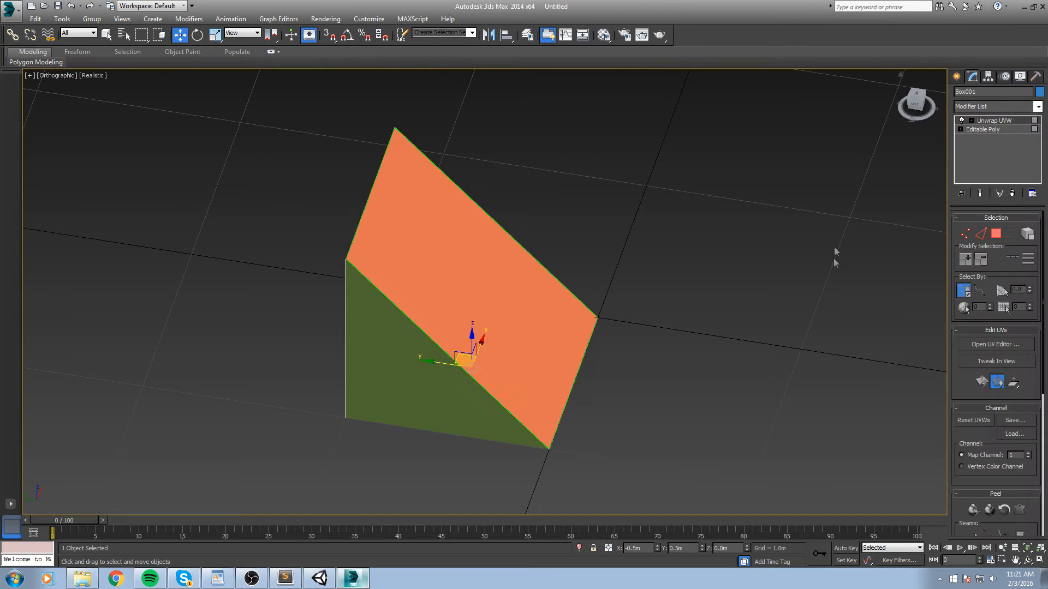
left_click(995, 345)
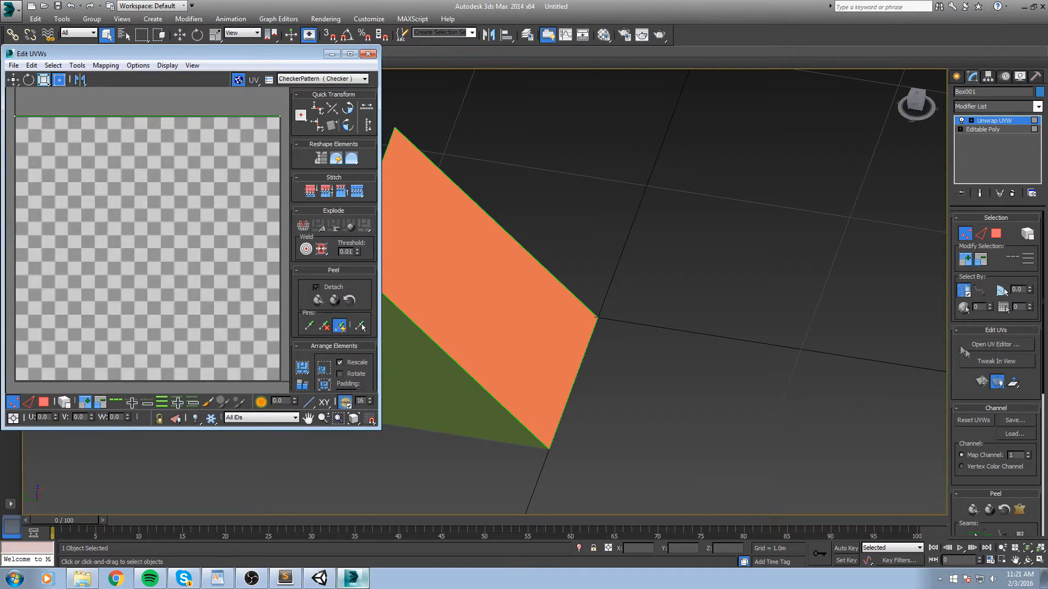
left_click(105, 65)
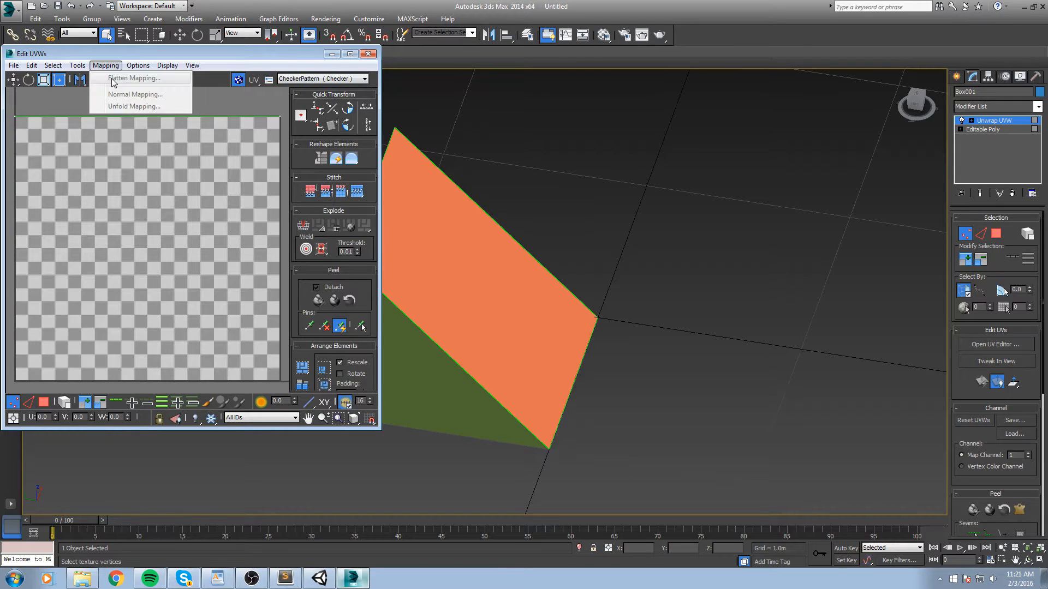
left_click(134, 77)
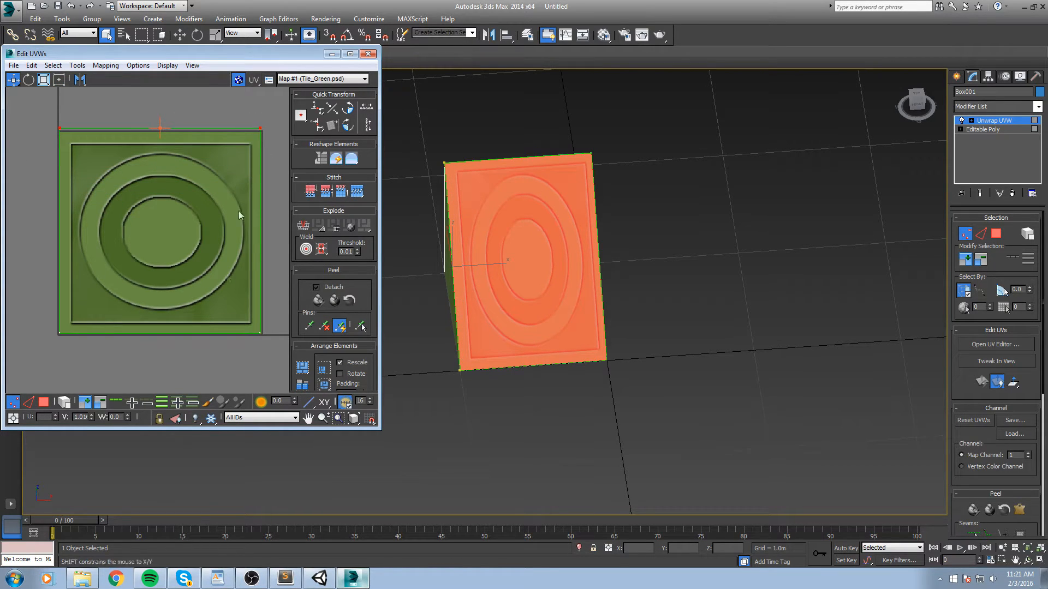
left_click(176, 406)
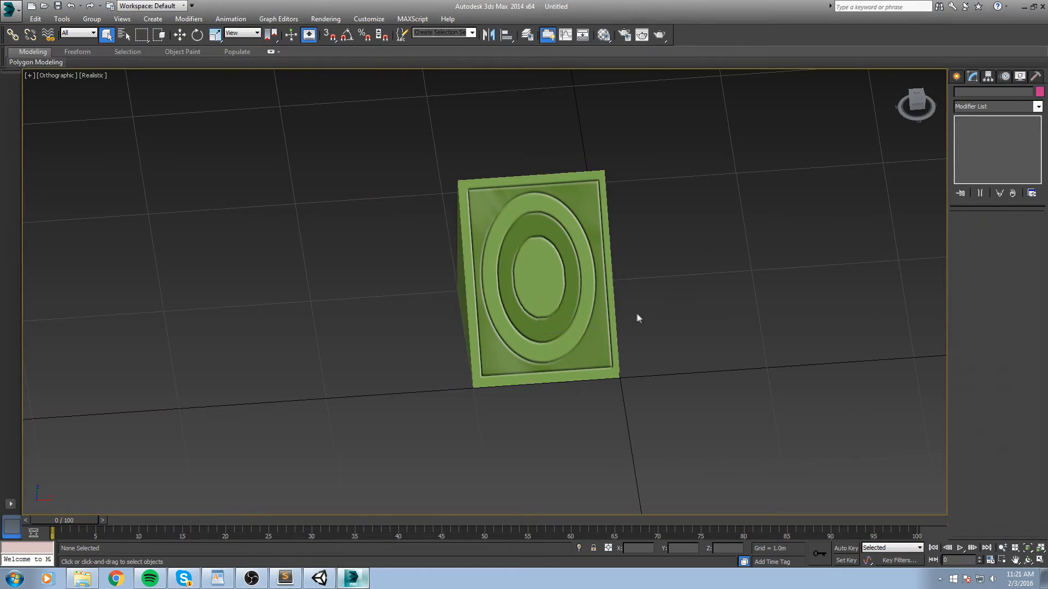
left_click(530, 274)
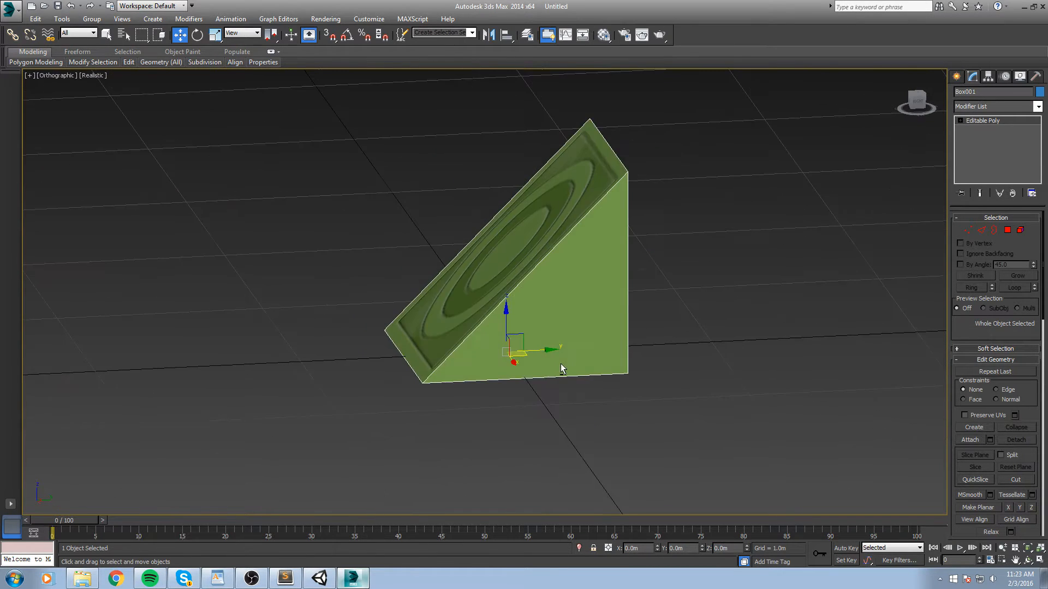
Reset the wedge's XForm and reorient its pivot using Affect Pivot Only.
left_click(1037, 77)
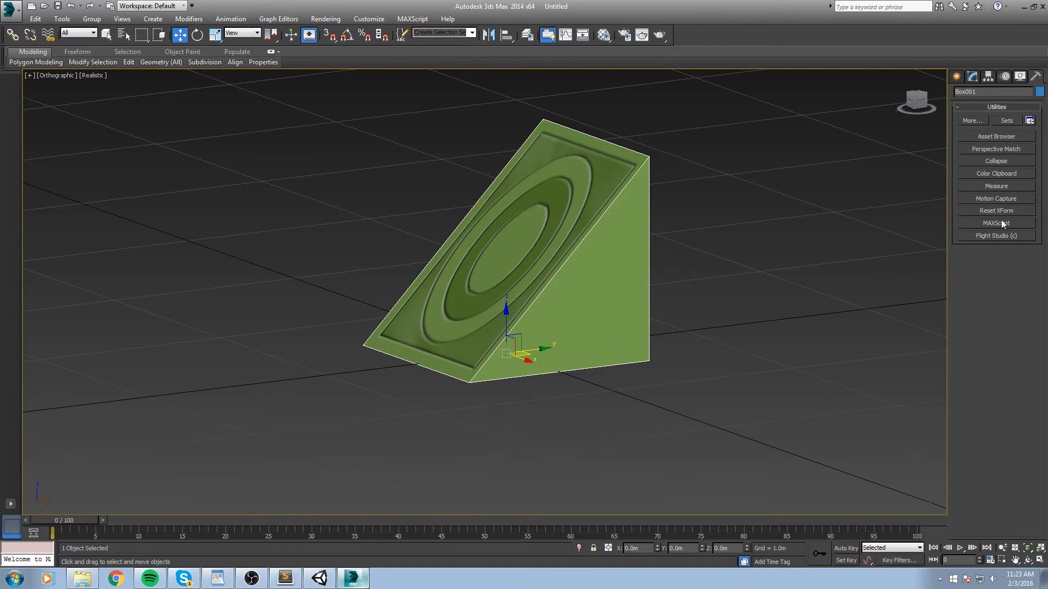
left_click(995, 211)
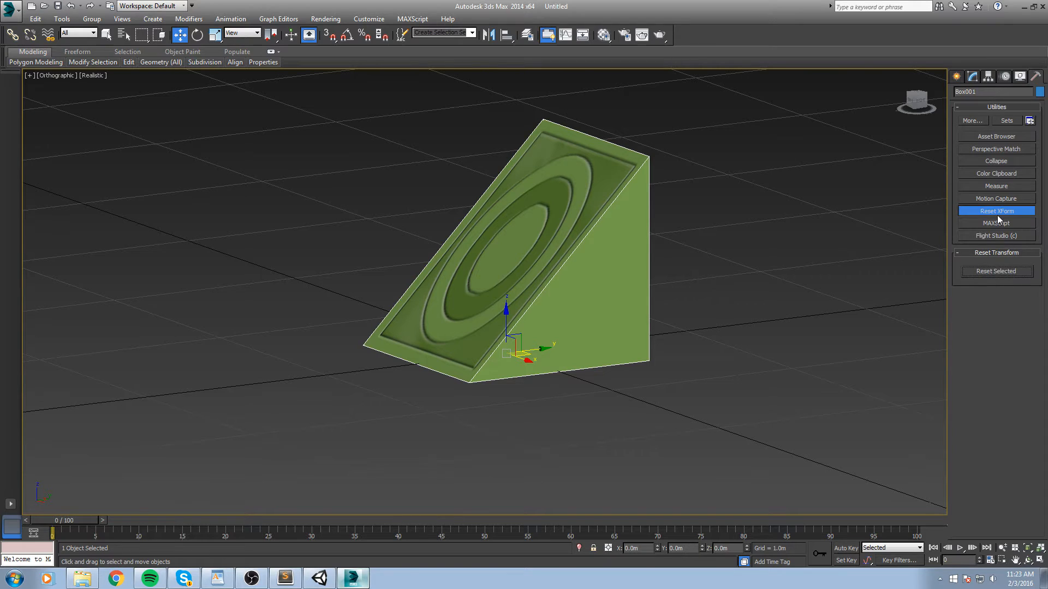
left_click(995, 211)
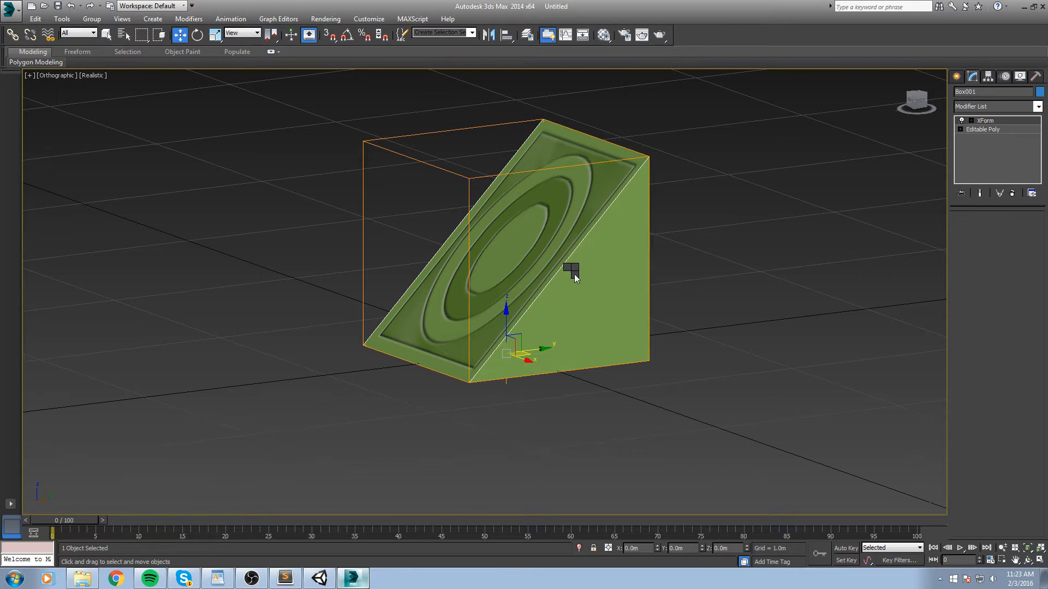
mouse_move(705, 383)
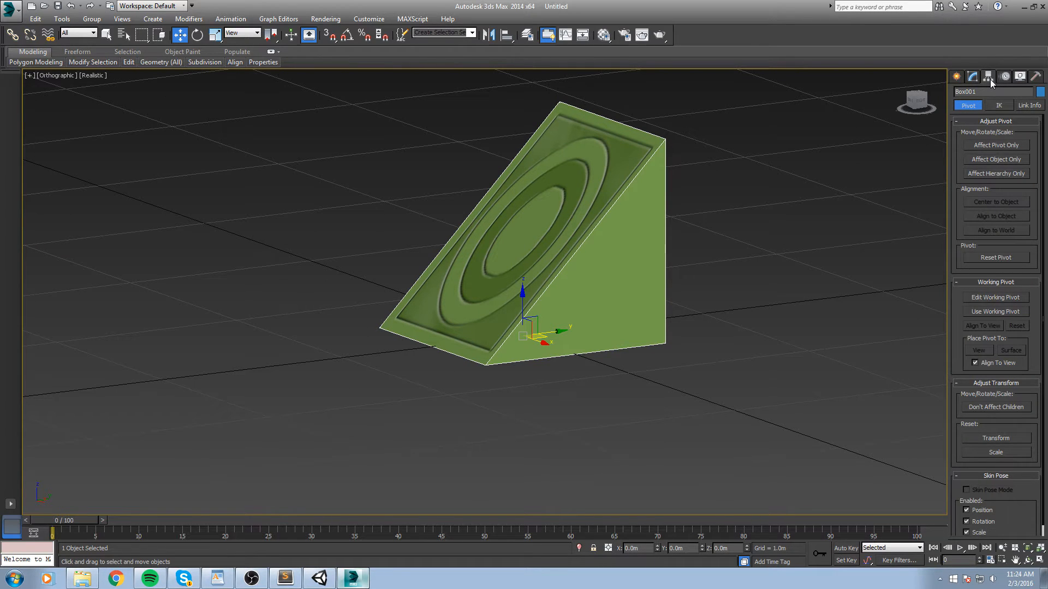
left_click(995, 145)
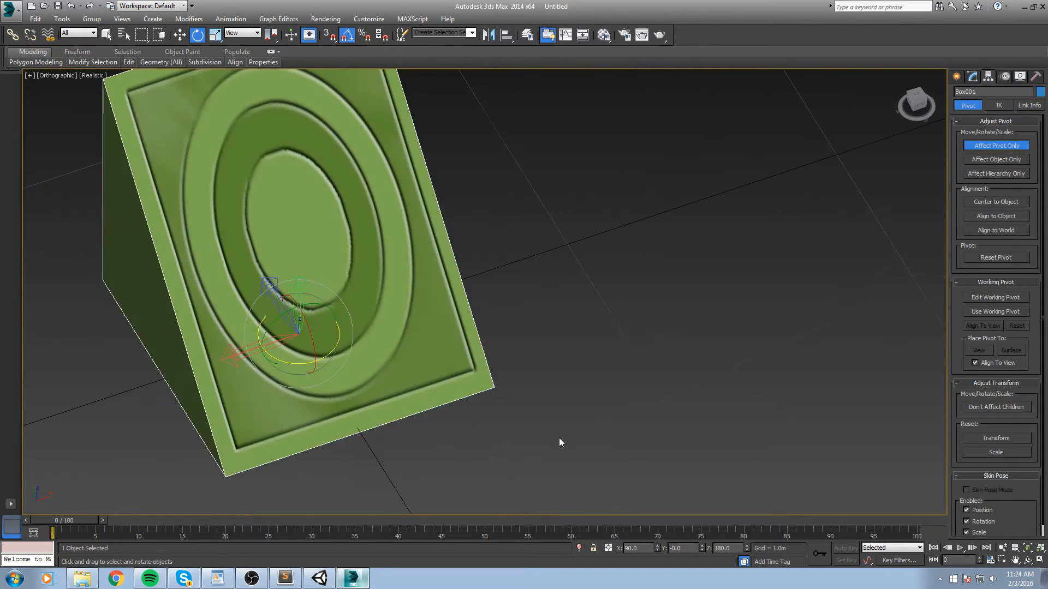
left_click(966, 77)
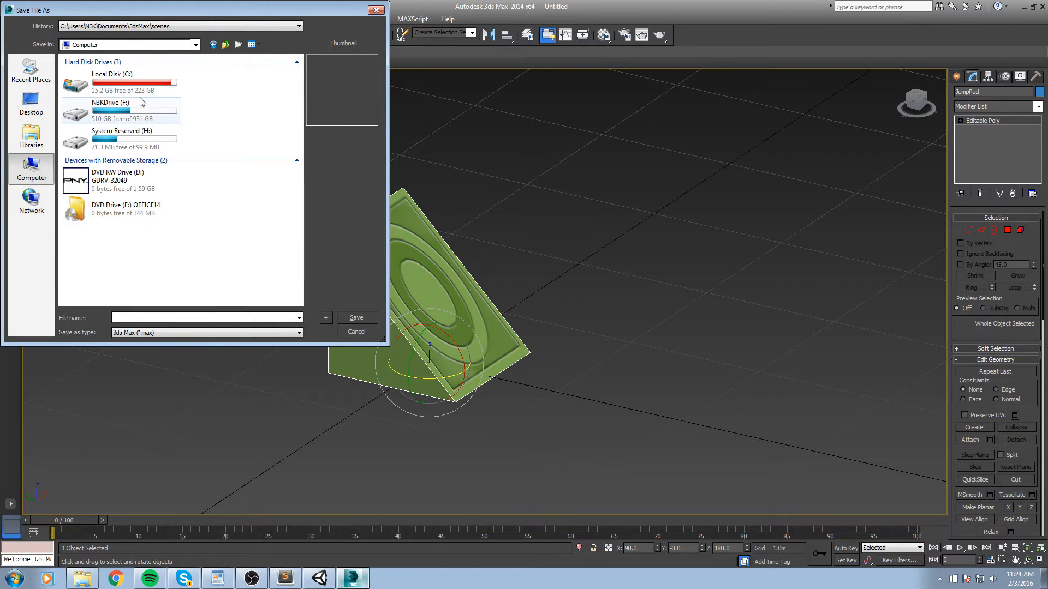
Navigate the save dialog through N3KDrive and the MobileRB project to the Models folder.
double_click(111, 111)
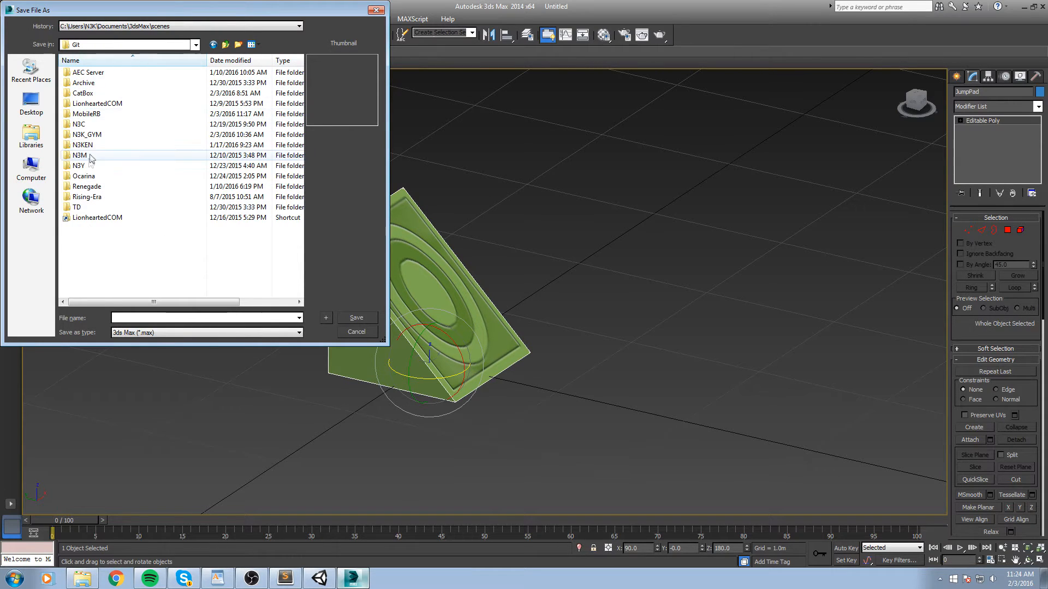
mouse_move(103, 187)
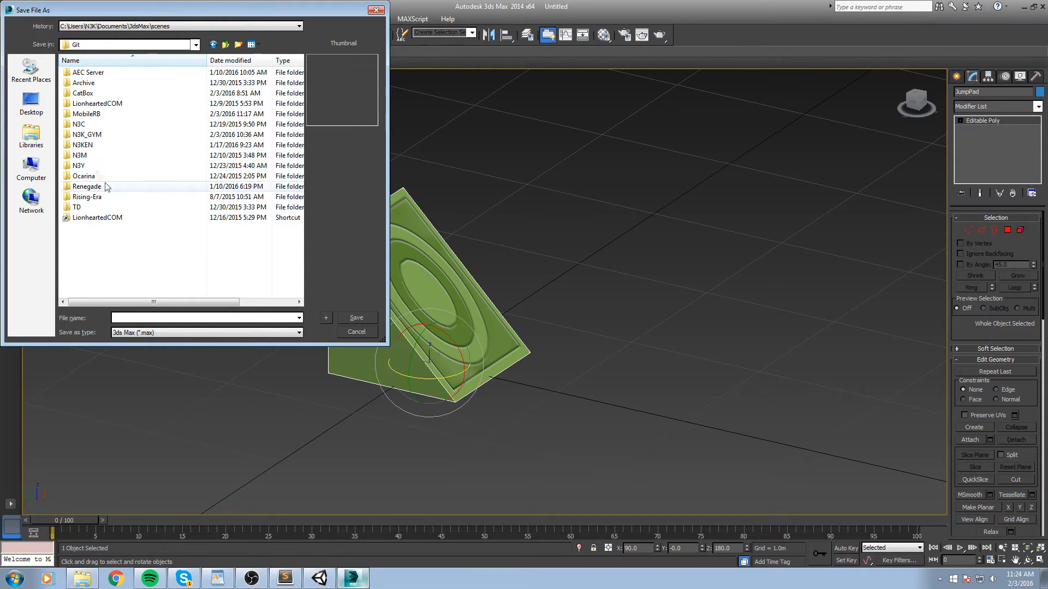
left_click(86, 113)
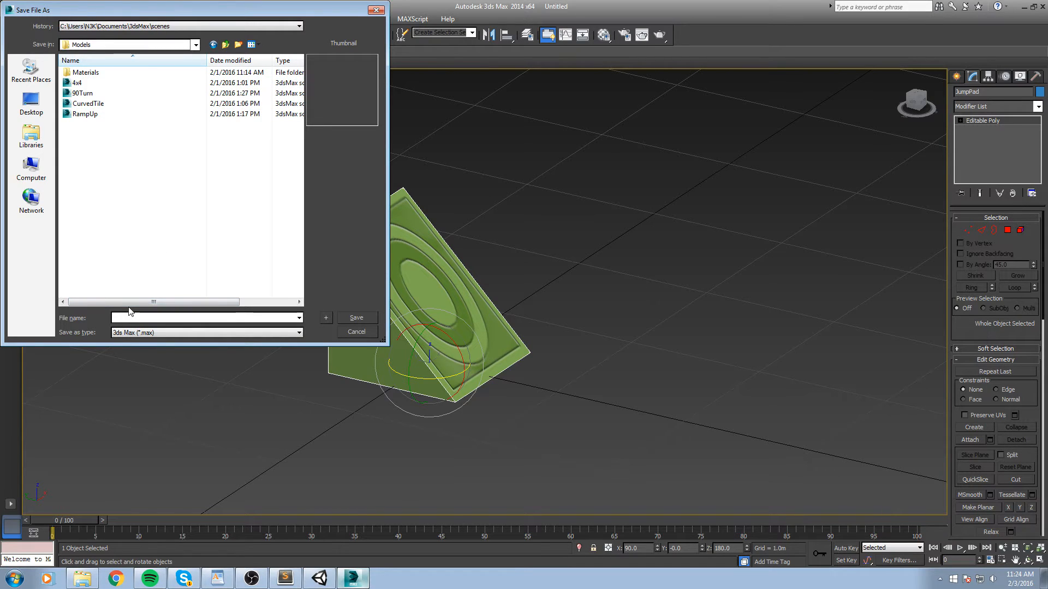
left_click(355, 317)
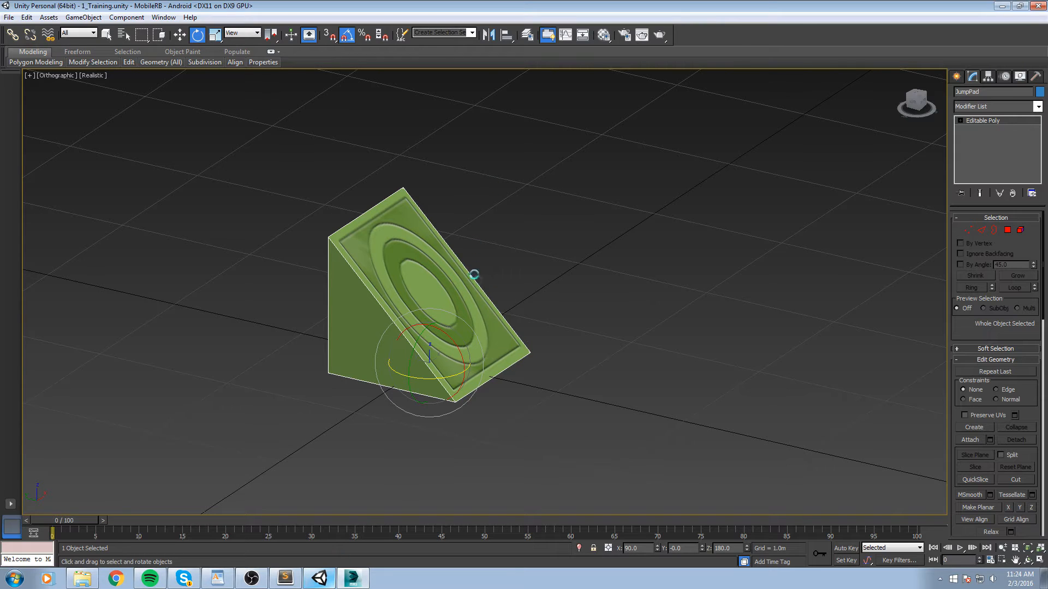
mouse_move(572, 288)
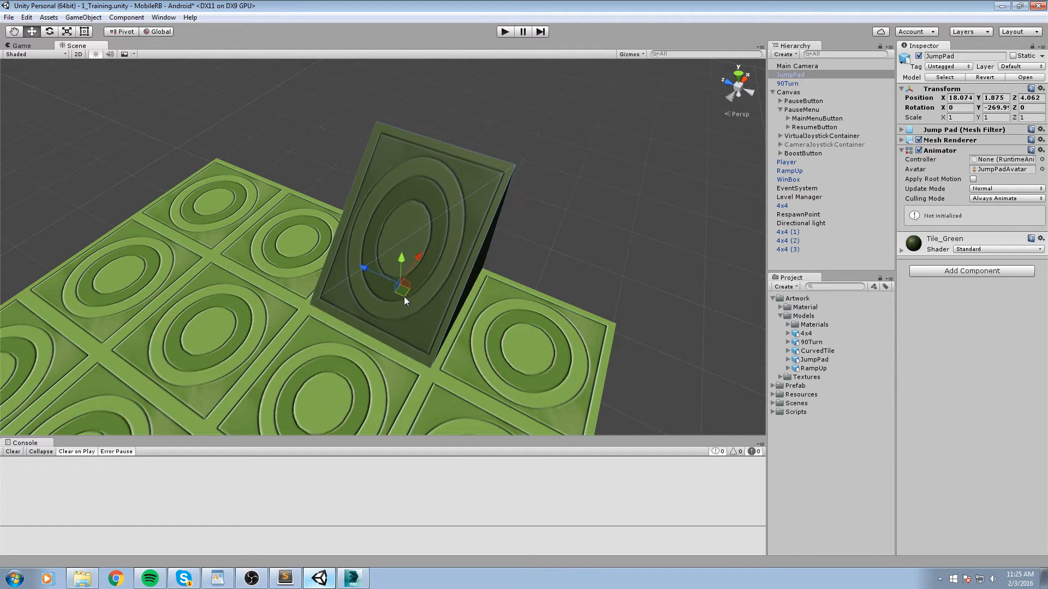
Place JumpPad on the tile floor, remove Animator and Box Collider, and add a Mesh Collider.
left_click_drag(404, 274, 404, 280)
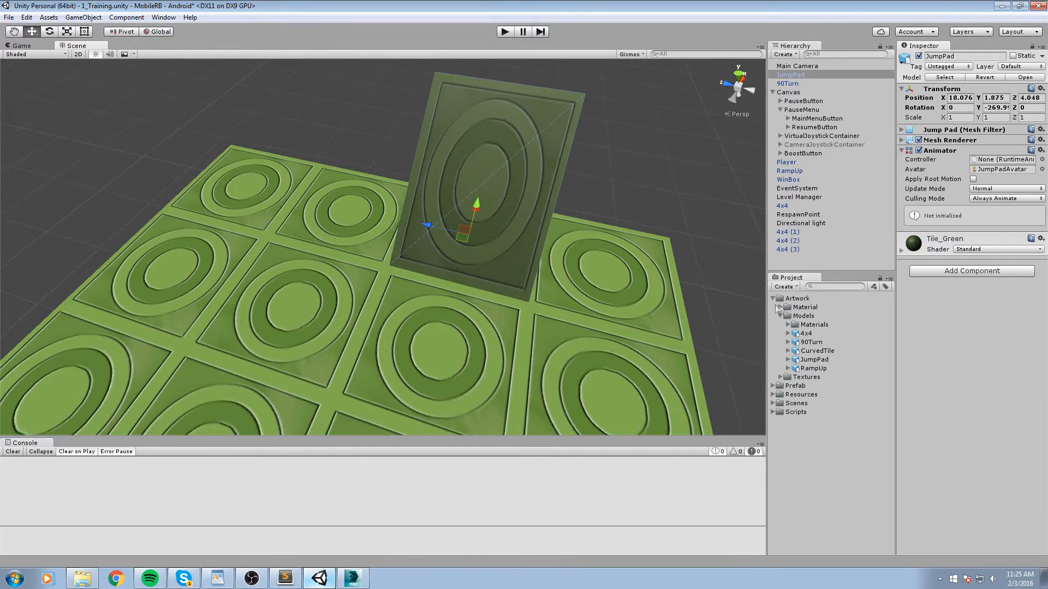
left_click(780, 307)
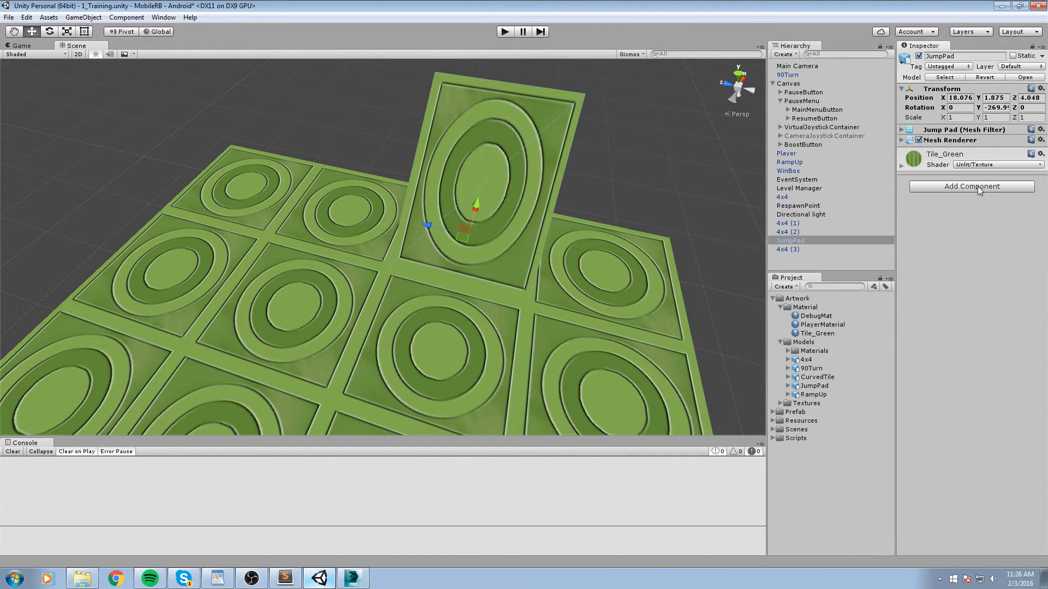
left_click(971, 185)
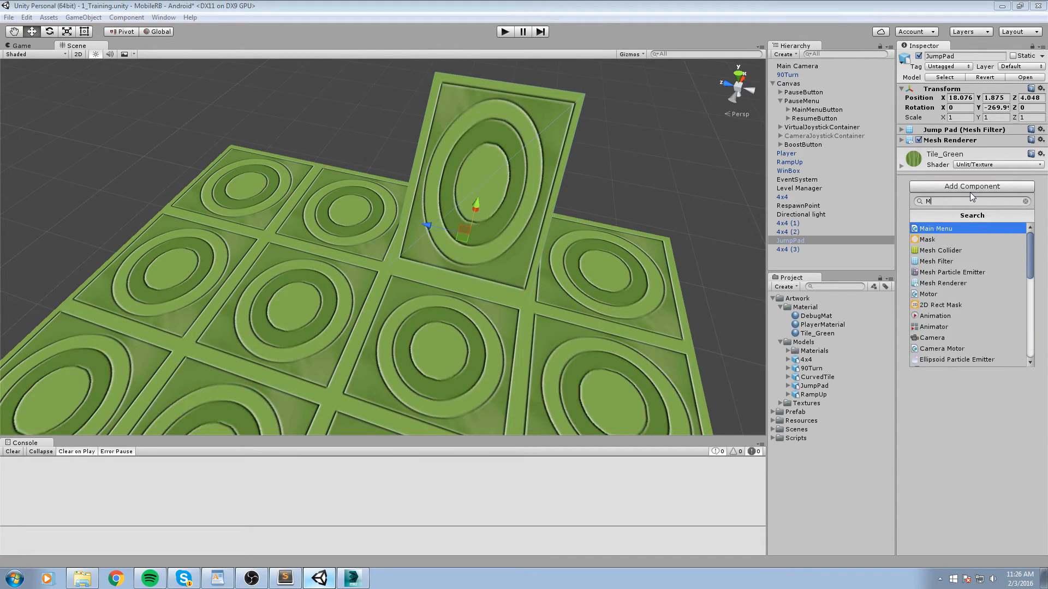
left_click(941, 250)
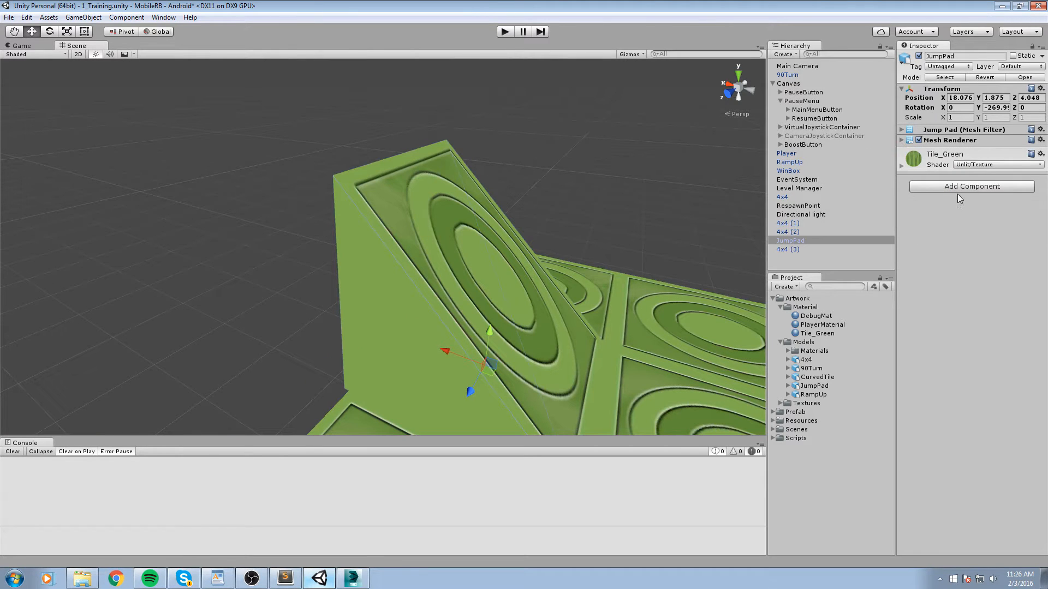
left_click(971, 185)
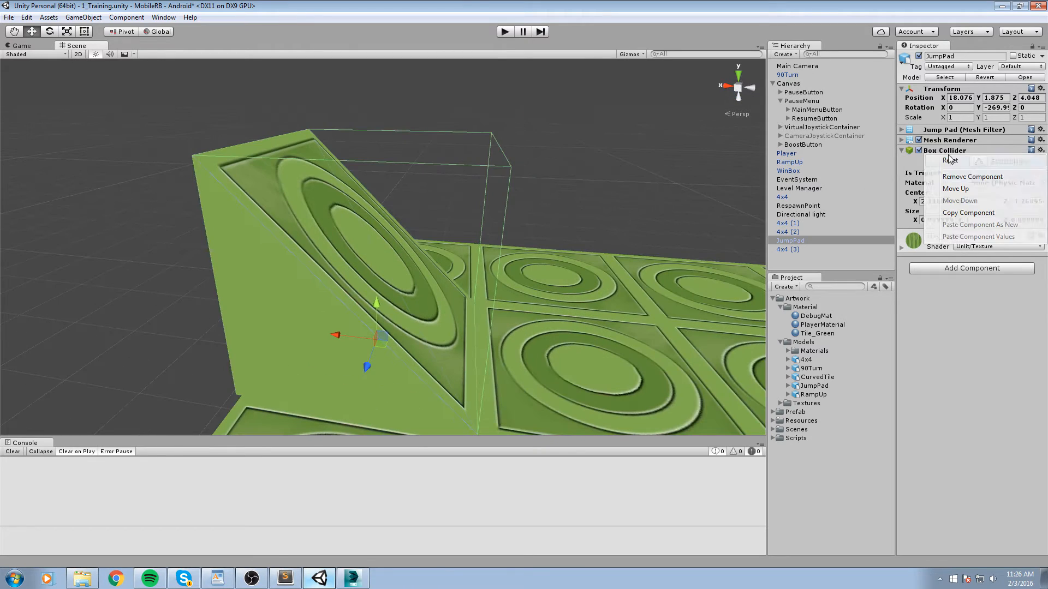
left_click(973, 176)
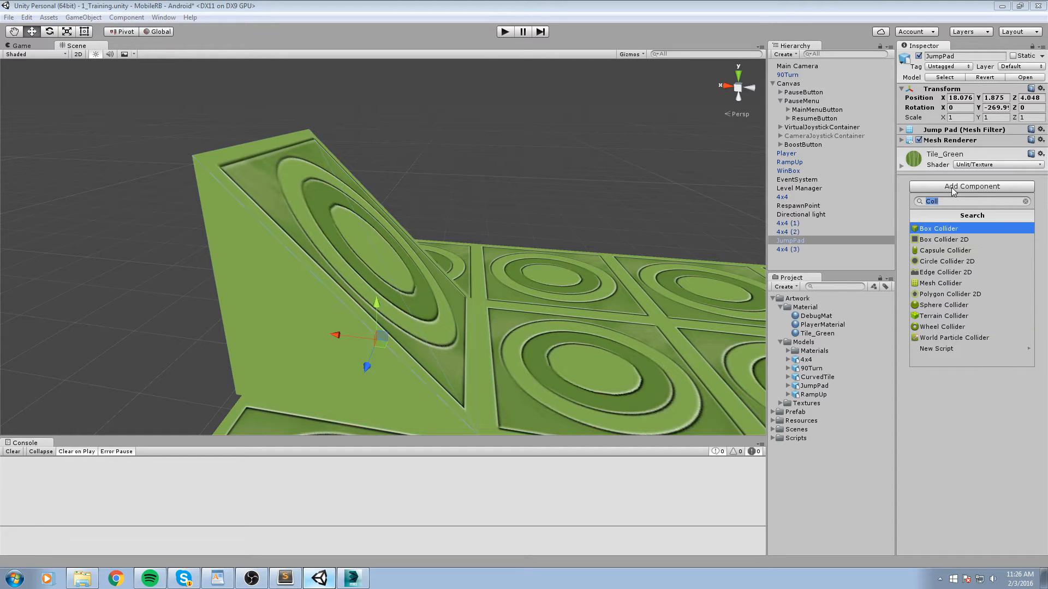
left_click(942, 283)
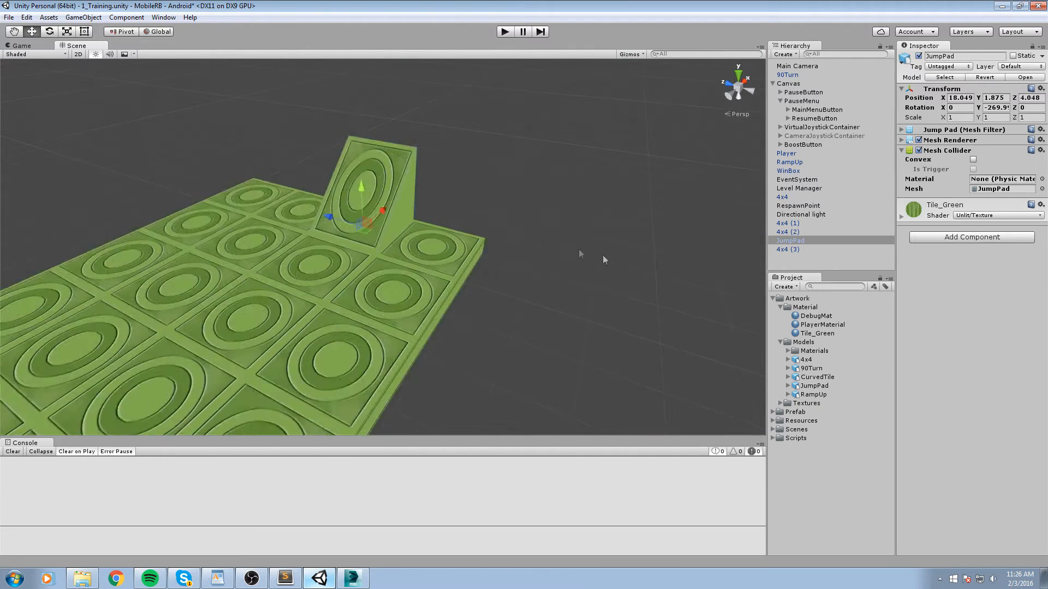
Save JumpPad as a prefab in the Prefab folder, add a second copy, and briefly play-test.
left_click(773, 412)
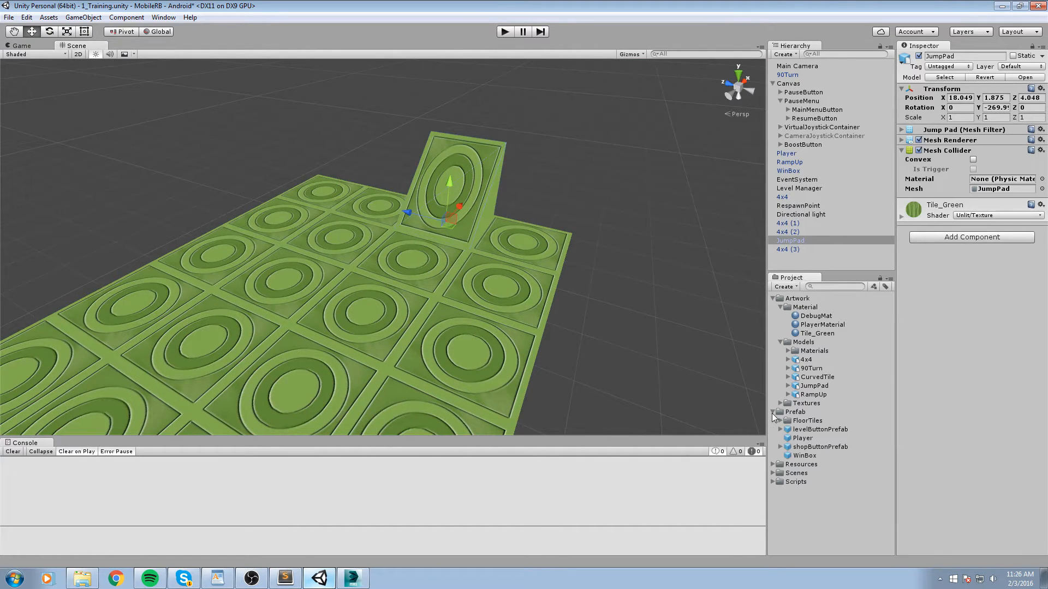
left_click(794, 411)
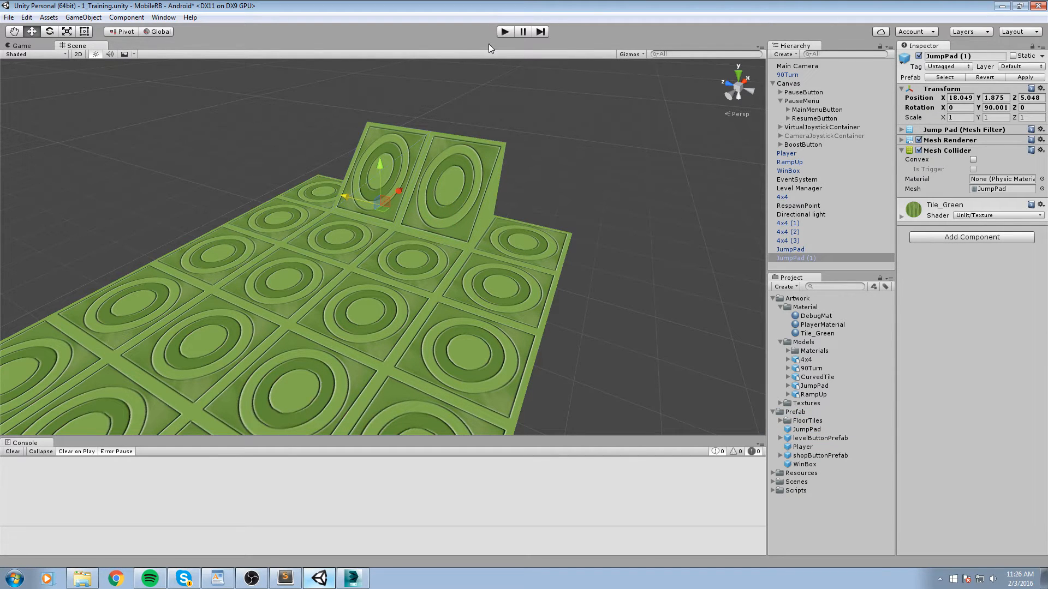
left_click(504, 31)
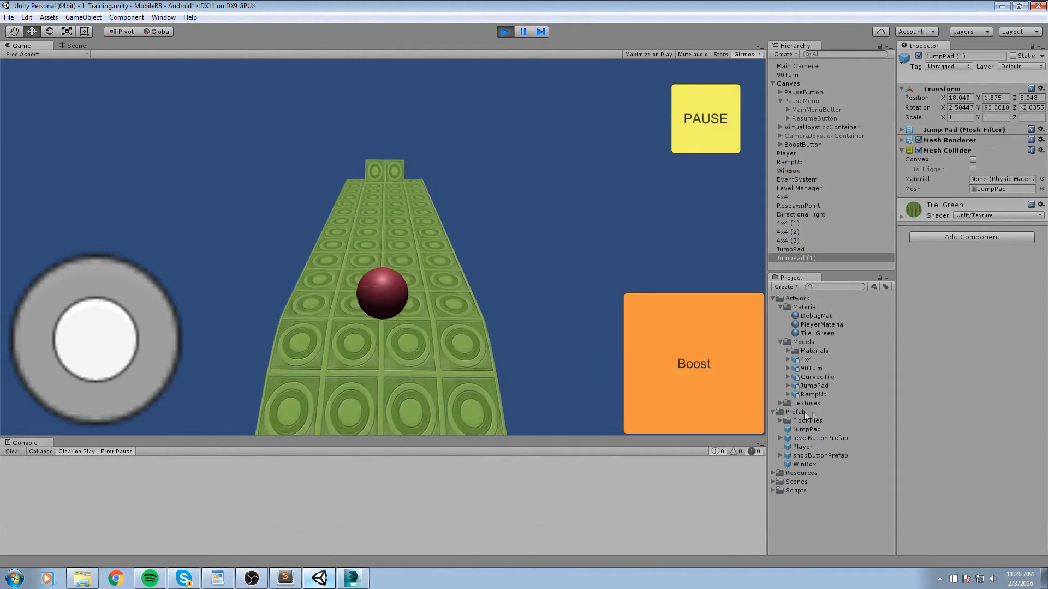
left_click(693, 364)
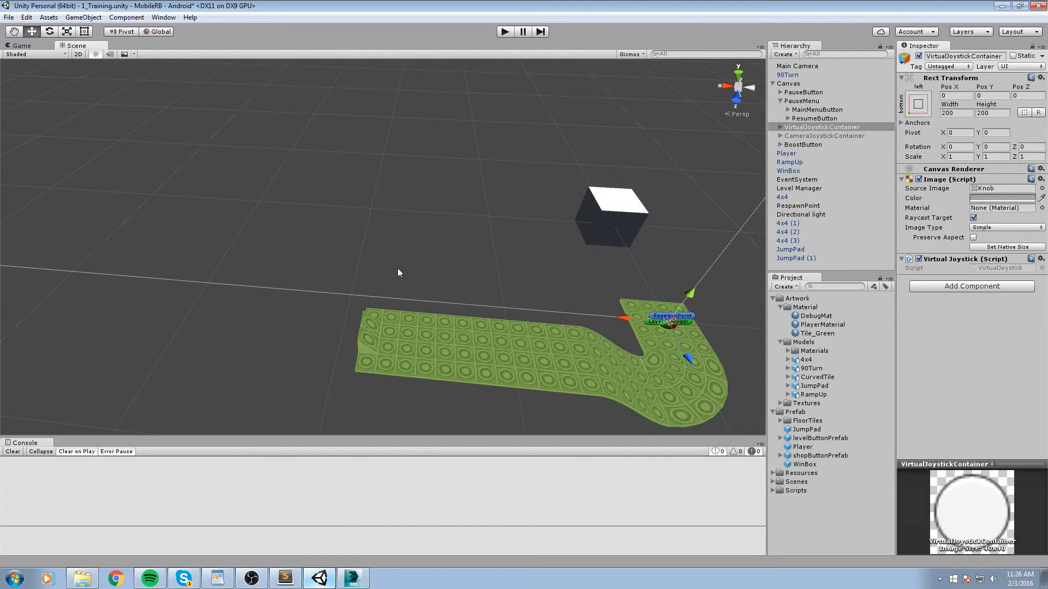
Add 4x4 floor tiles to the track and place a JumpPad copy with Scale X 2.
left_click(795, 258)
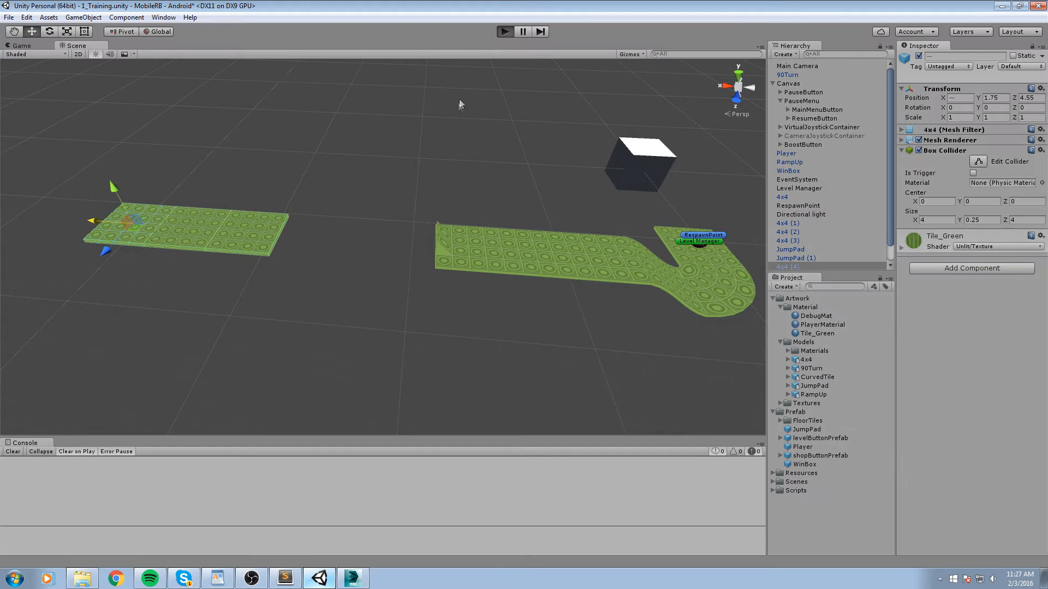
left_click(504, 31)
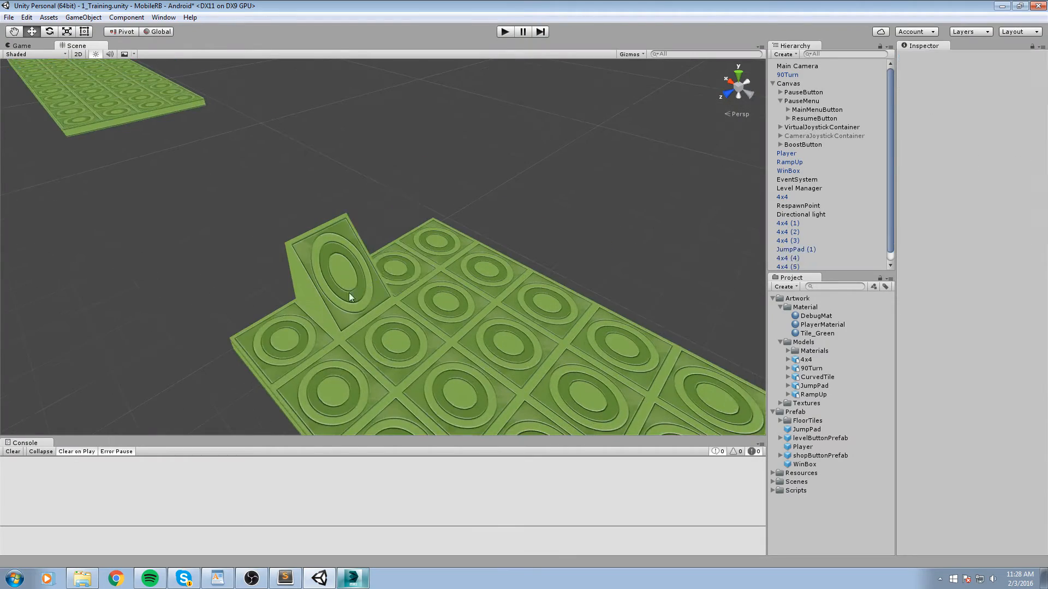
left_click(796, 249)
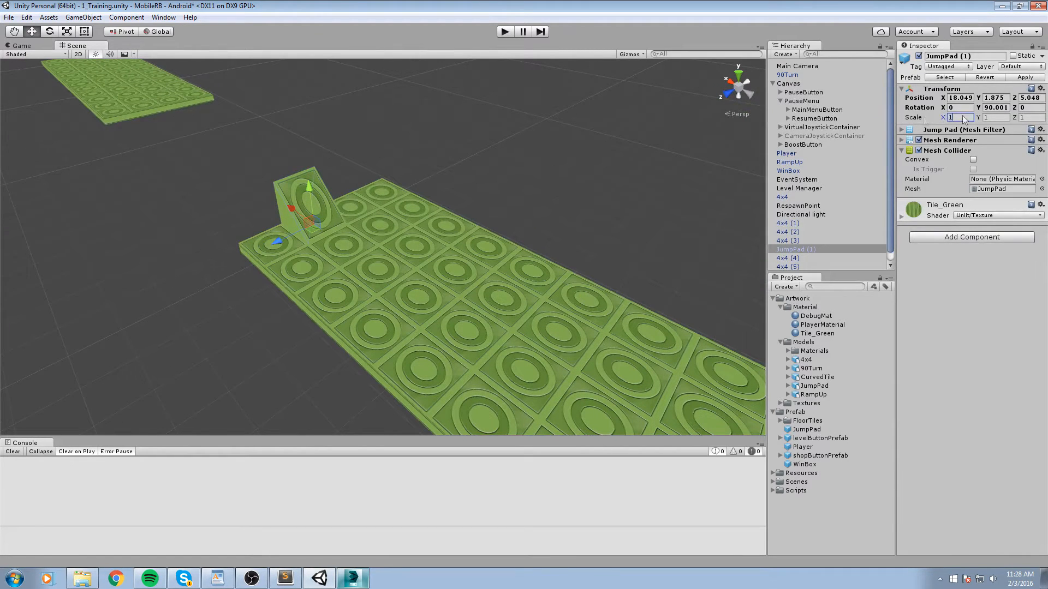
type("2")
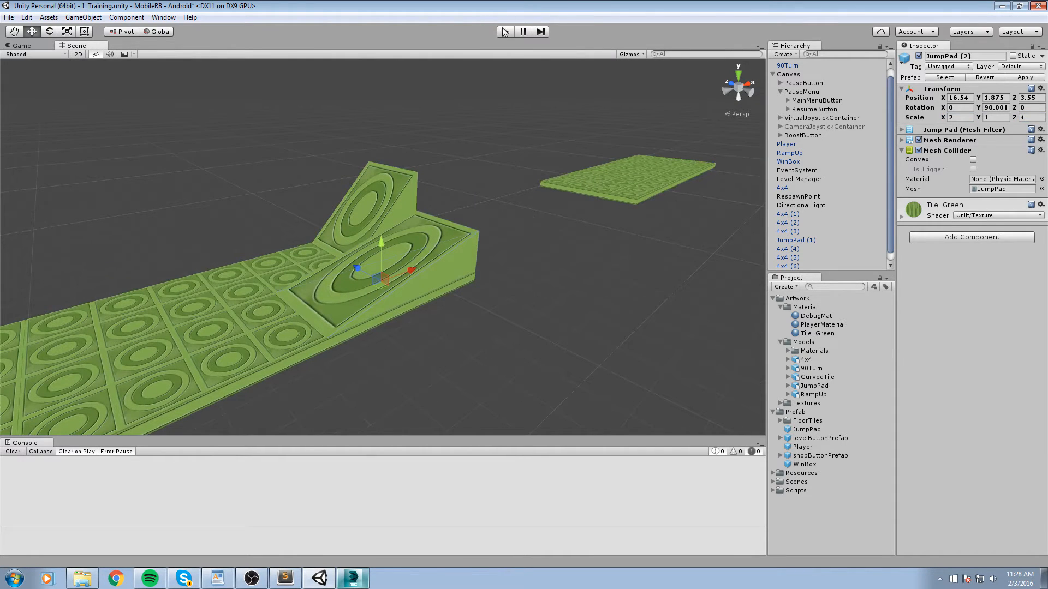
Play-test the level, stop, select the virtual joystick container, and toggle Play again.
left_click(503, 32)
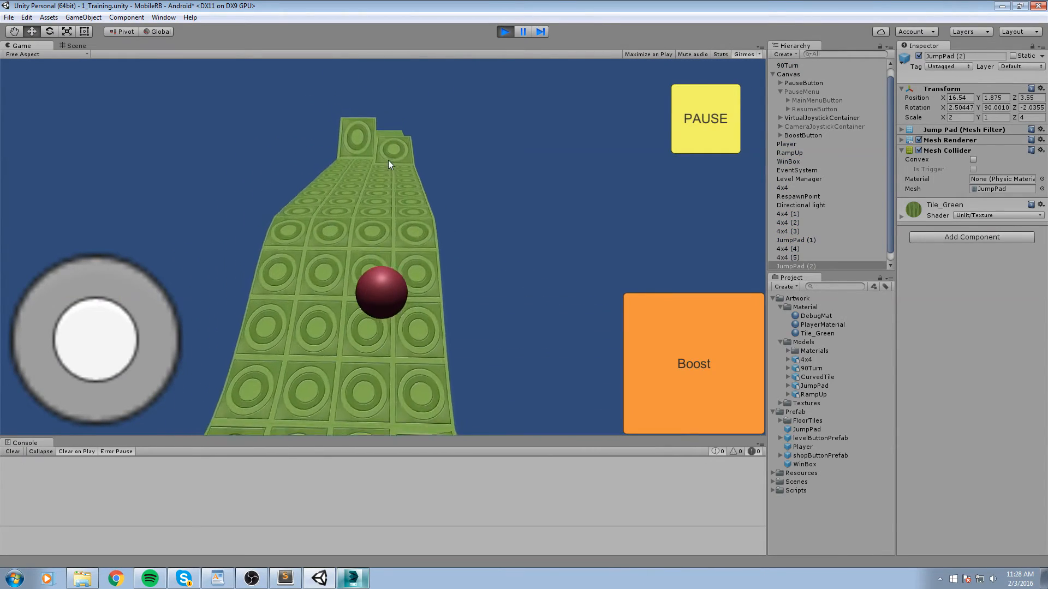
left_click(693, 363)
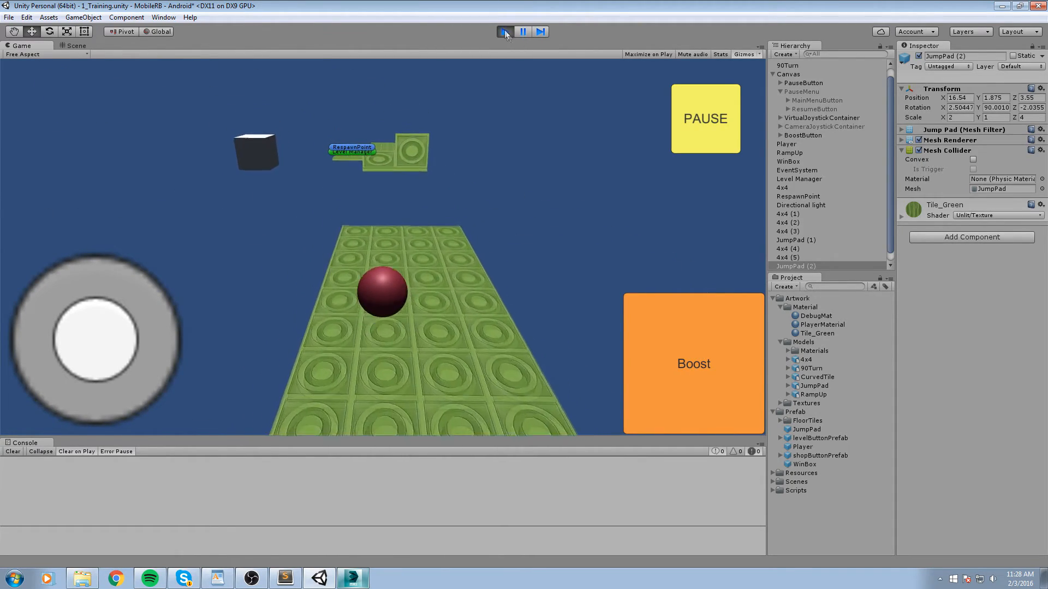
left_click(505, 32)
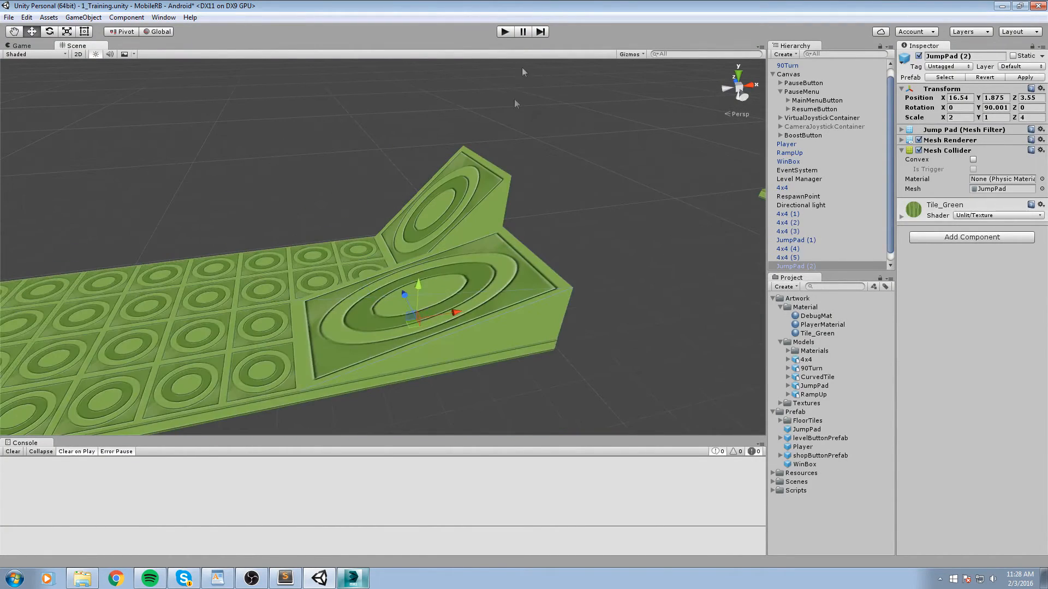
left_click(821, 118)
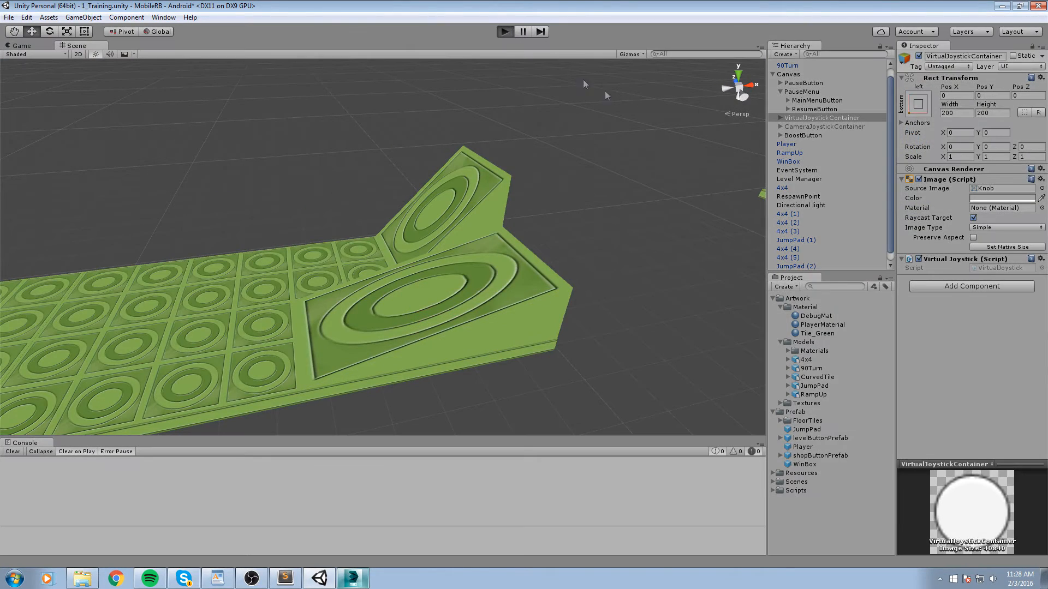
left_click(504, 32)
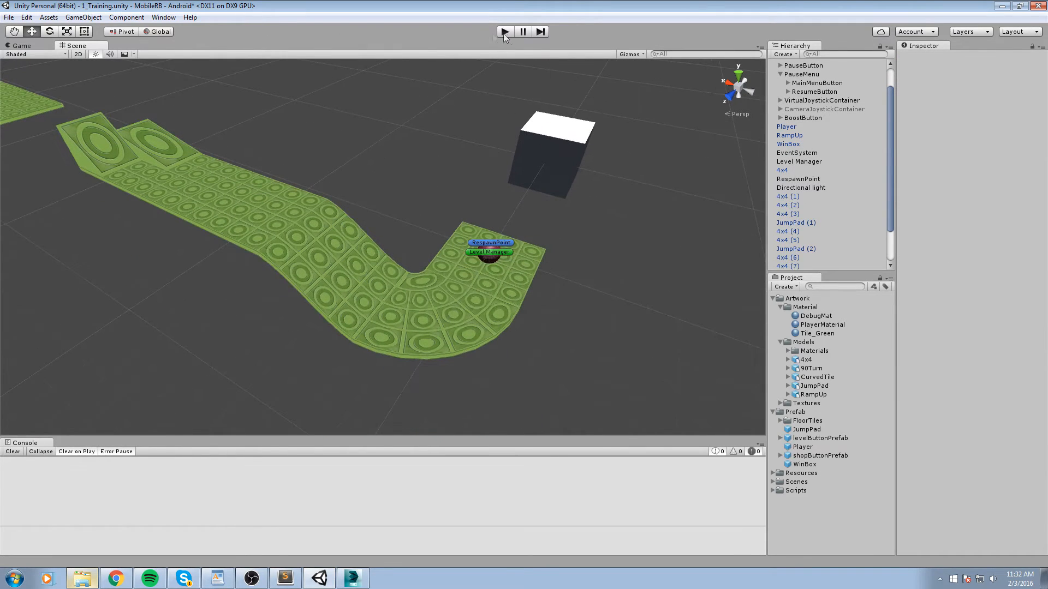
left_click(503, 31)
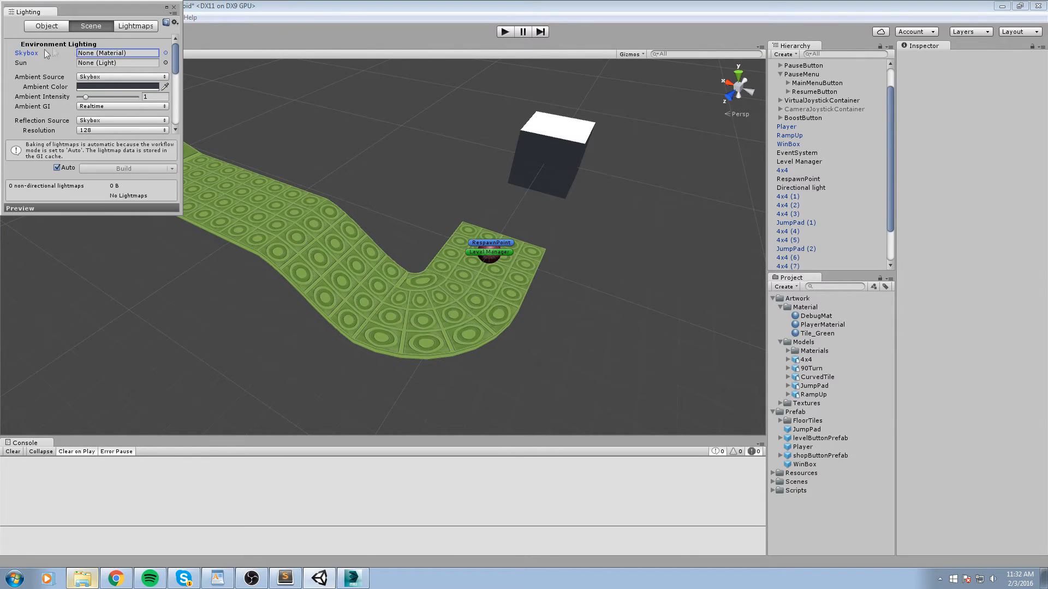
left_click(166, 53)
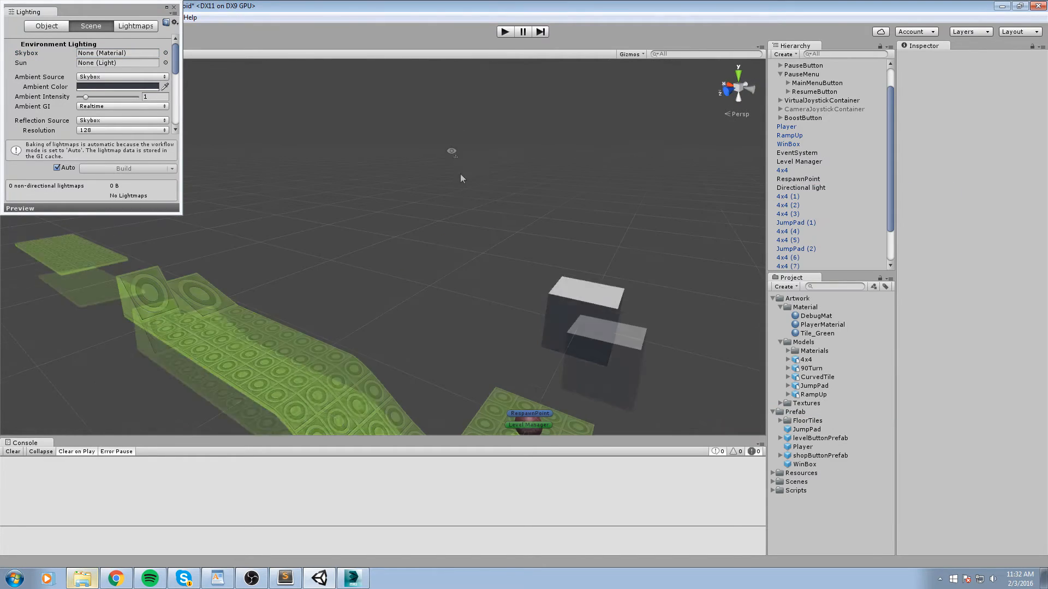
left_click(165, 53)
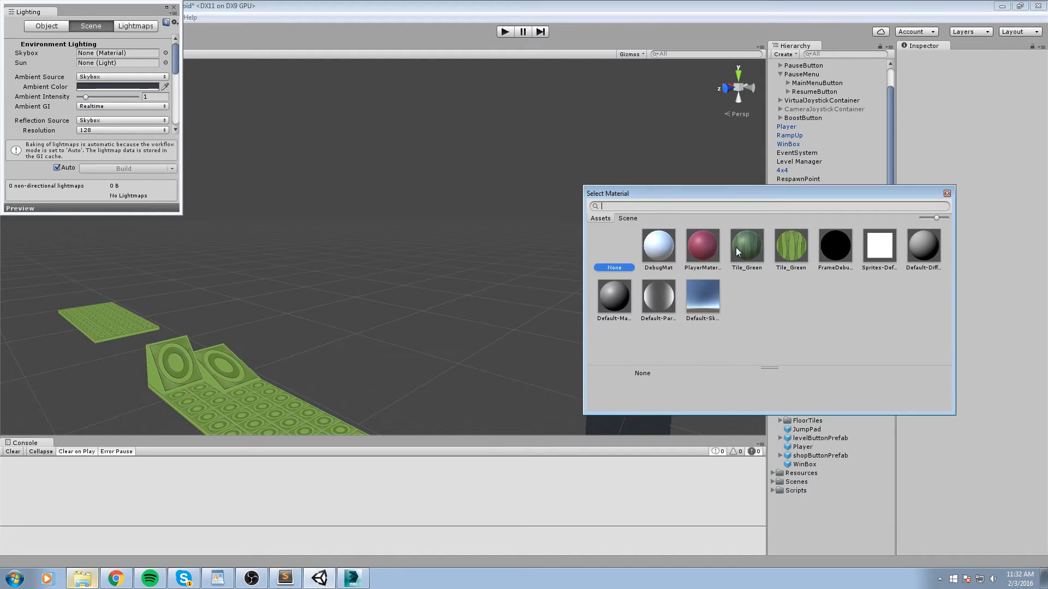
left_click(834, 246)
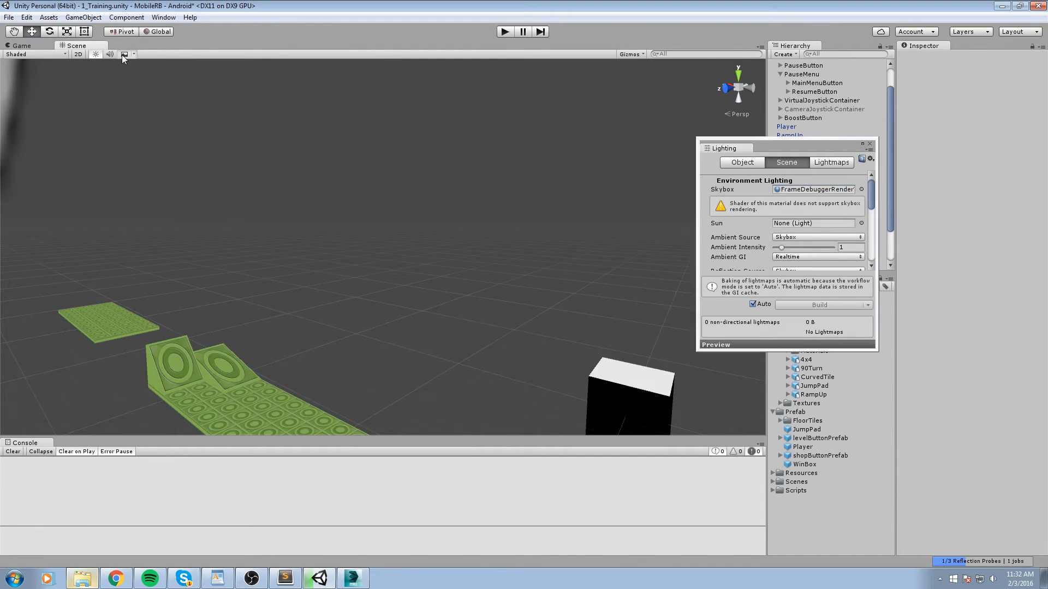
left_click(860, 189)
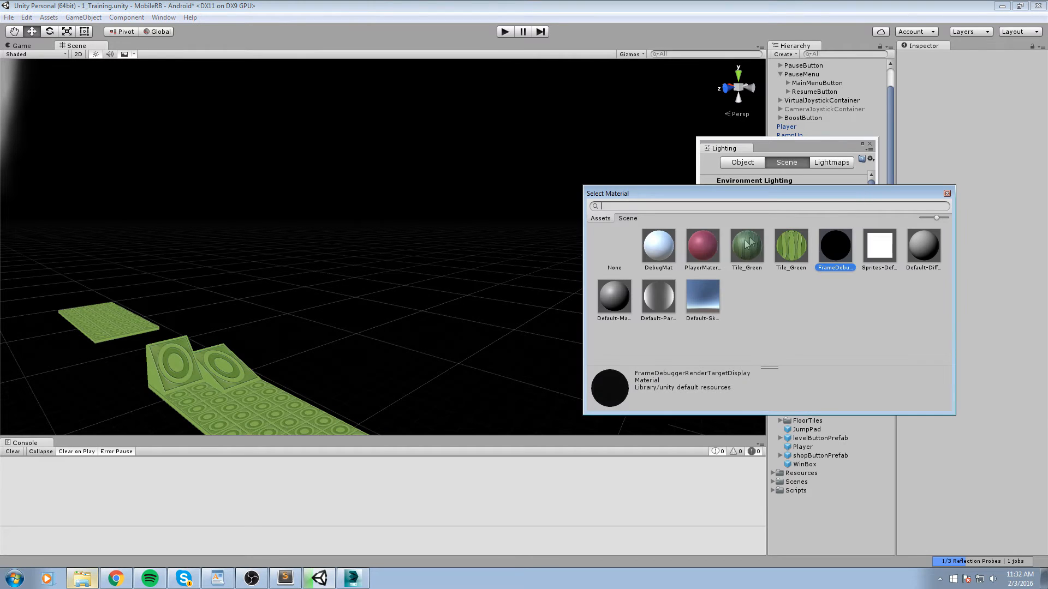
double_click(747, 246)
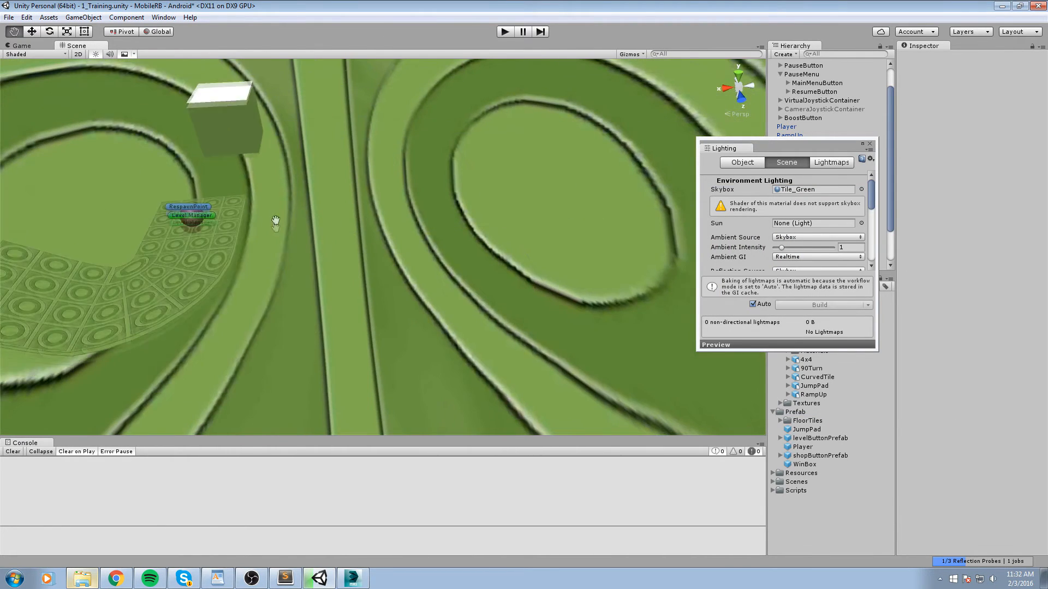
left_click_drag(274, 221, 375, 157)
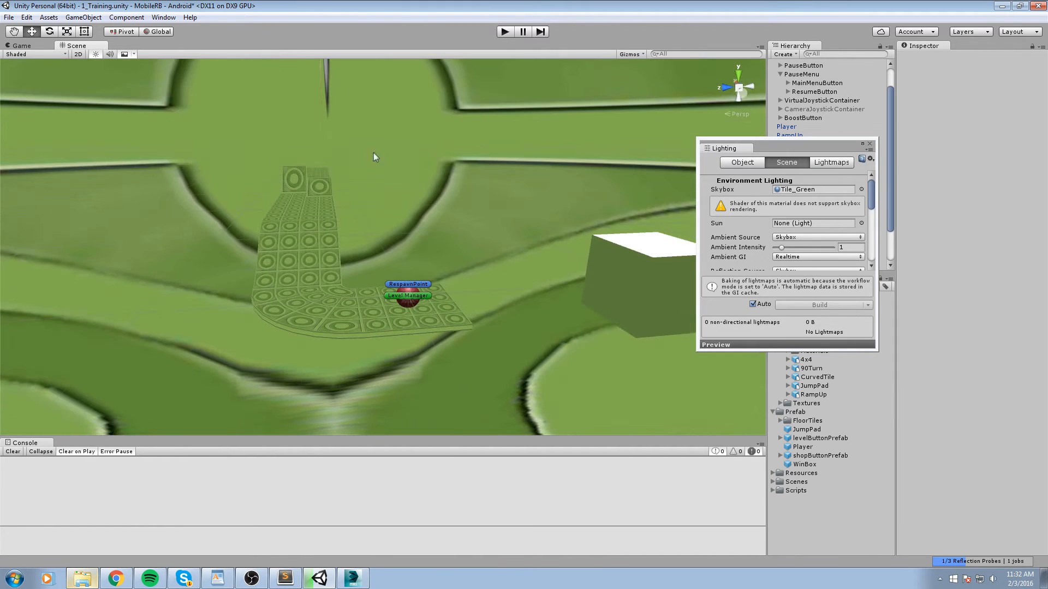
left_click(862, 189)
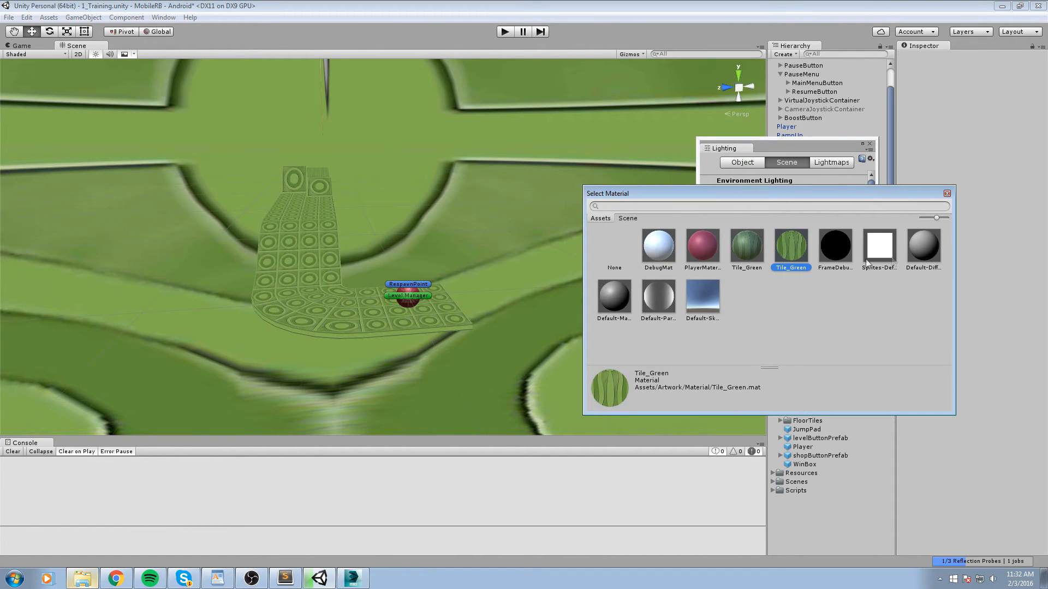
left_click(702, 298)
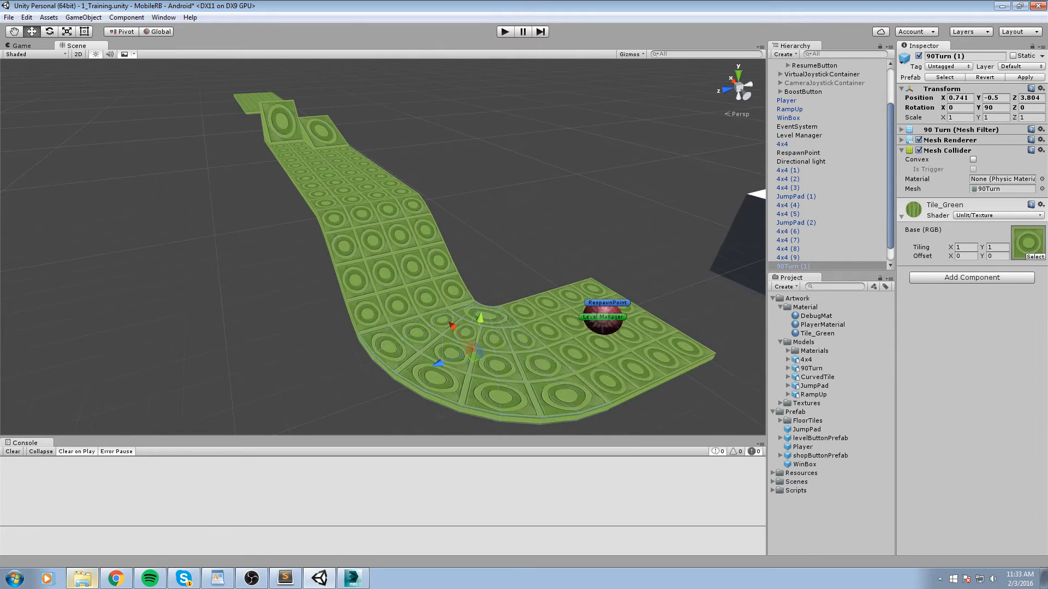
Switch the Tile_Green material's shader to Unlit > Texture.
left_click(995, 215)
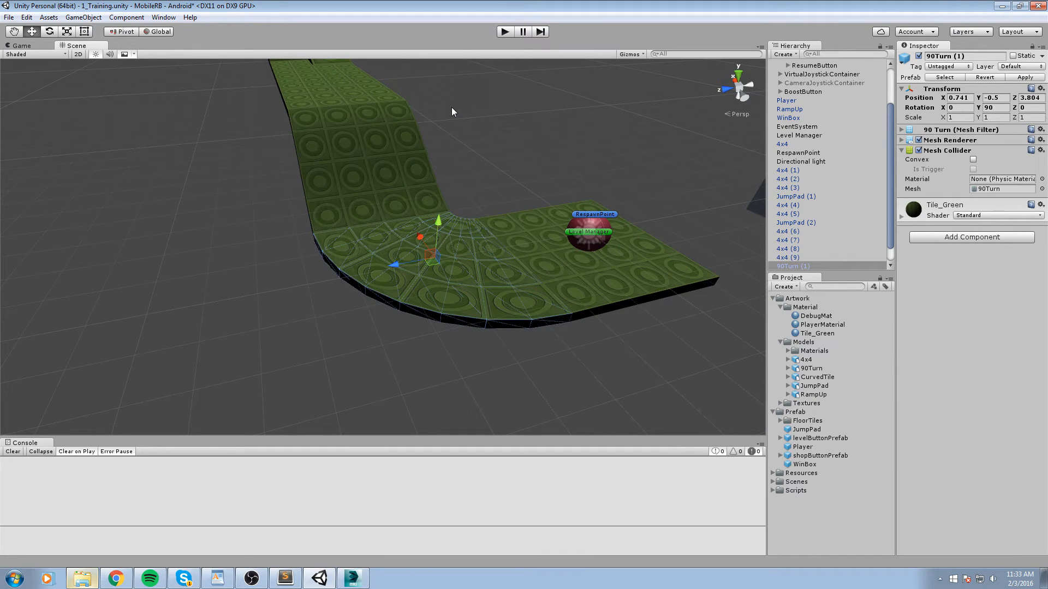
mouse_move(665, 205)
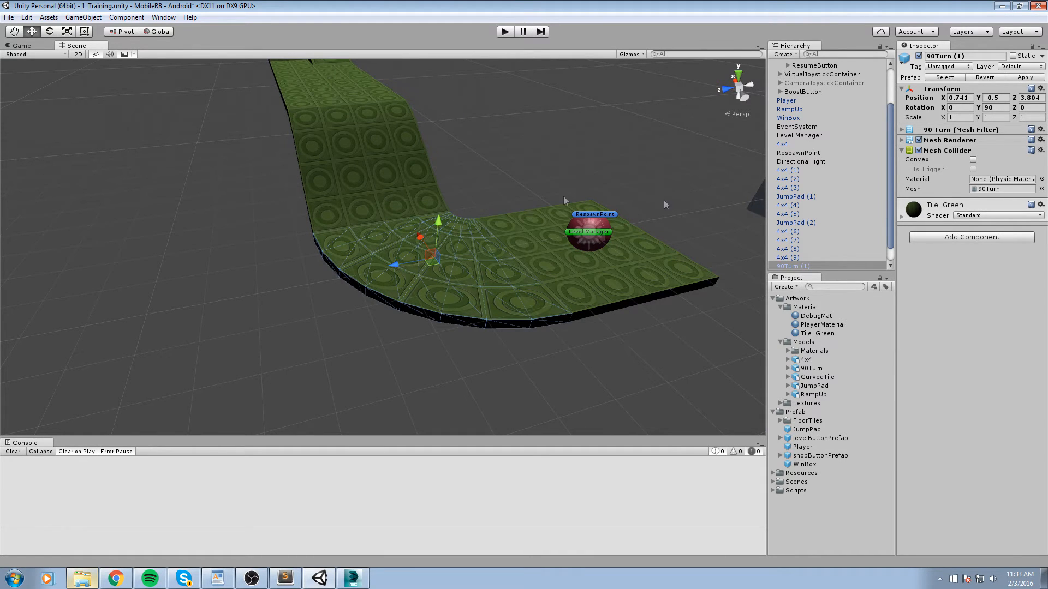
left_click(996, 215)
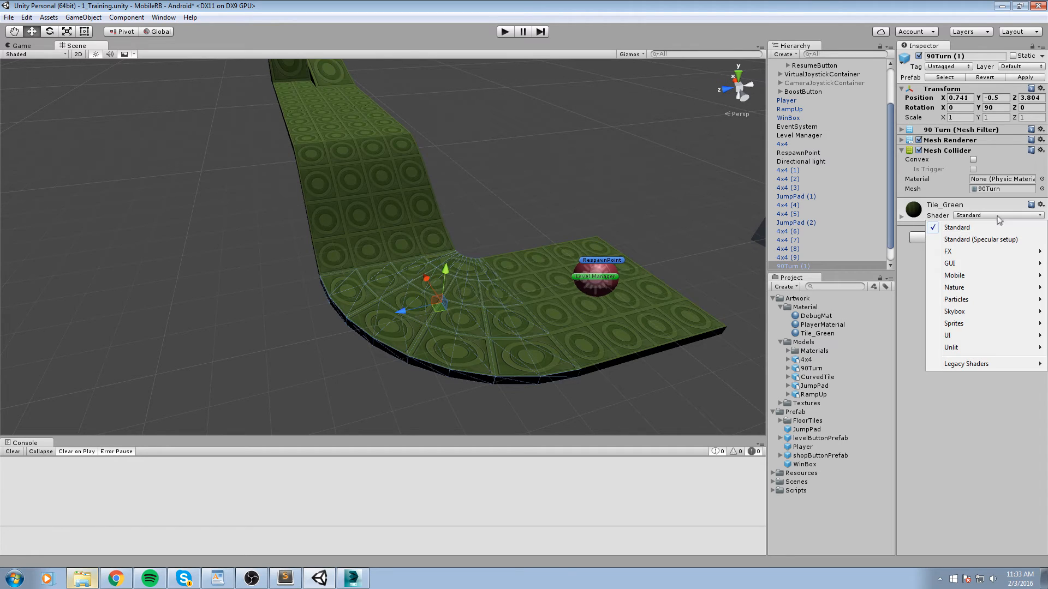
mouse_move(994, 313)
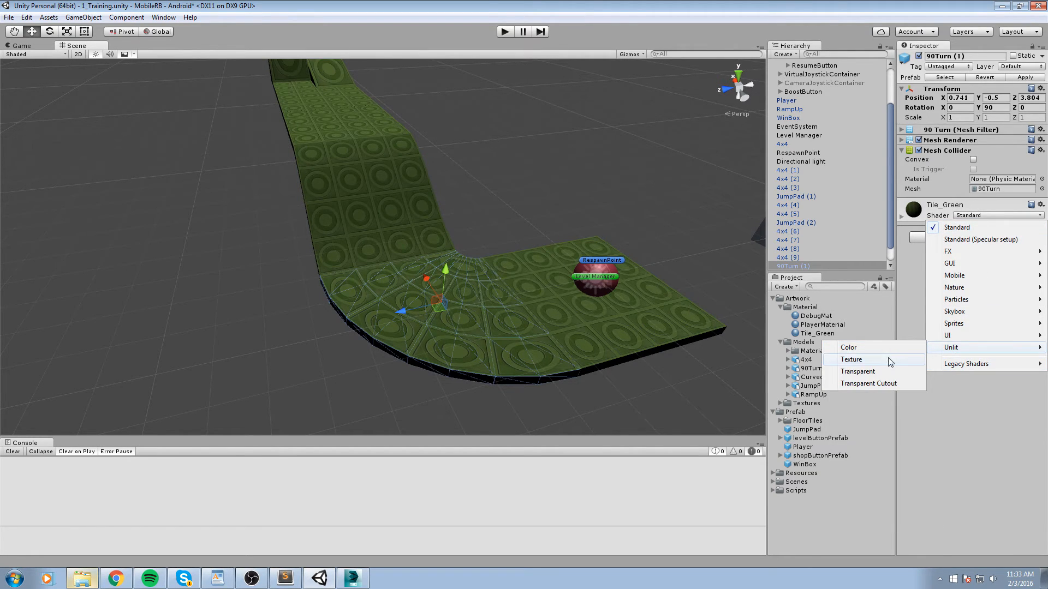
left_click(822, 74)
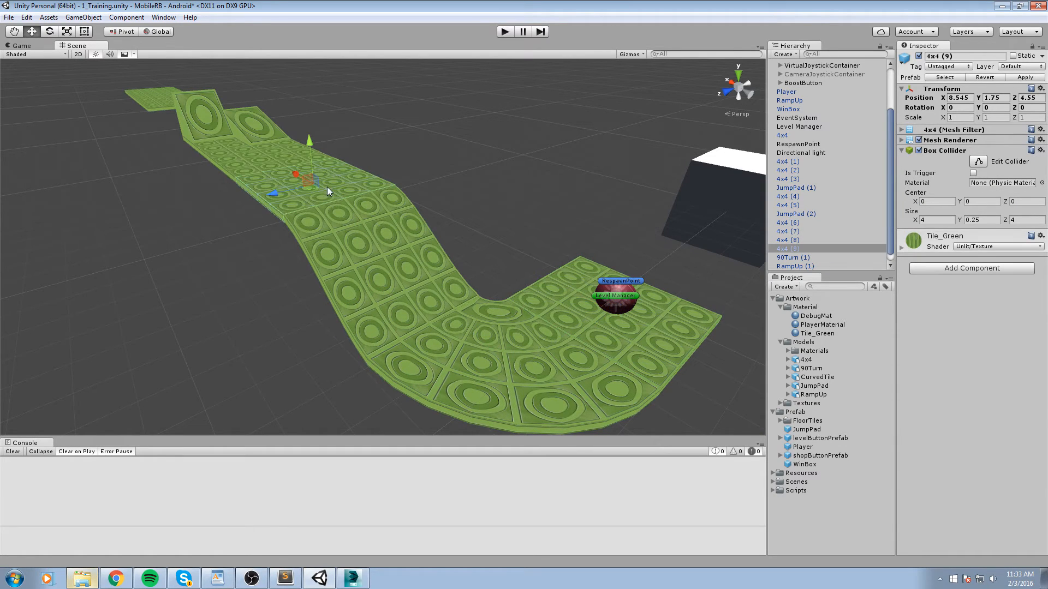
mouse_move(420, 289)
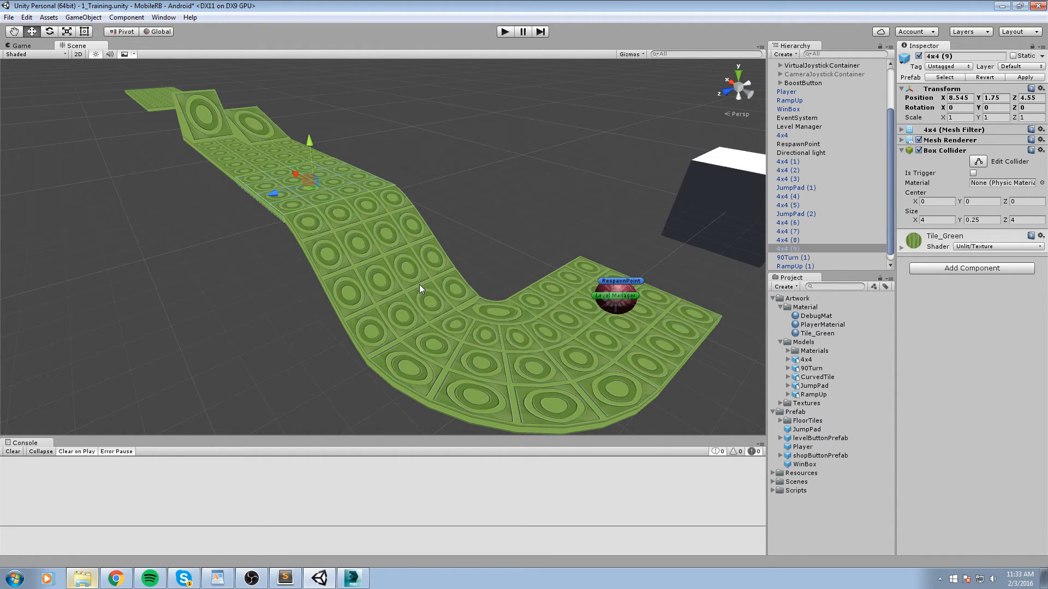
left_click(822, 65)
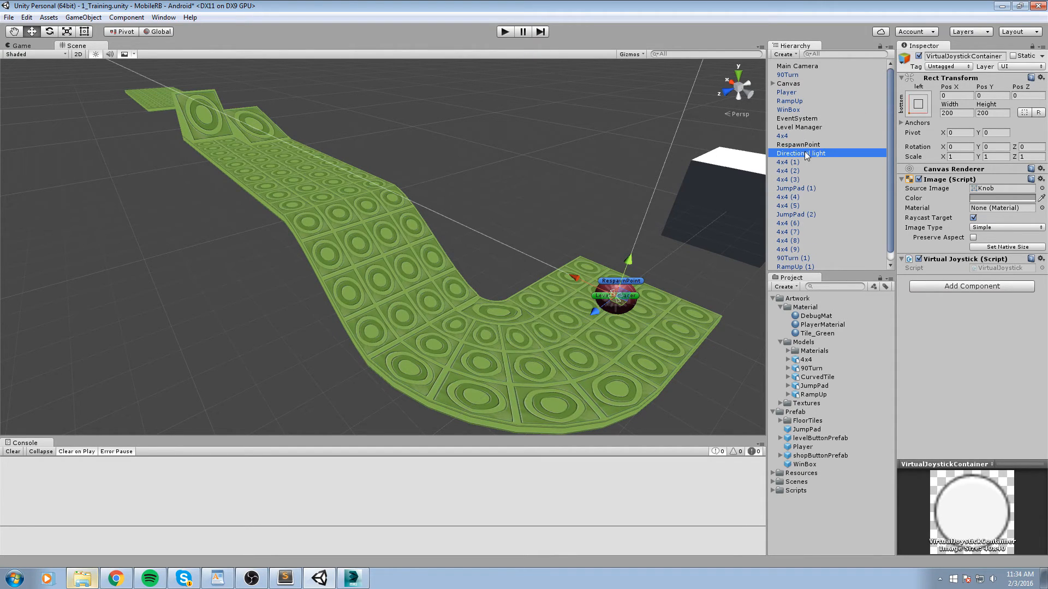
Select the scene's directional light and start the play test.
left_click(800, 153)
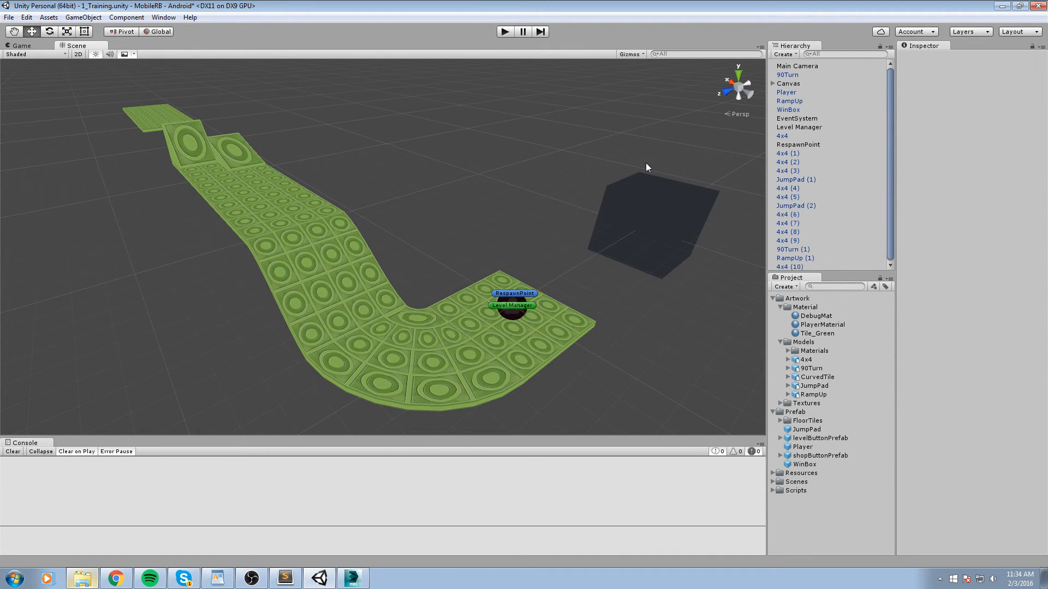
left_click(801, 153)
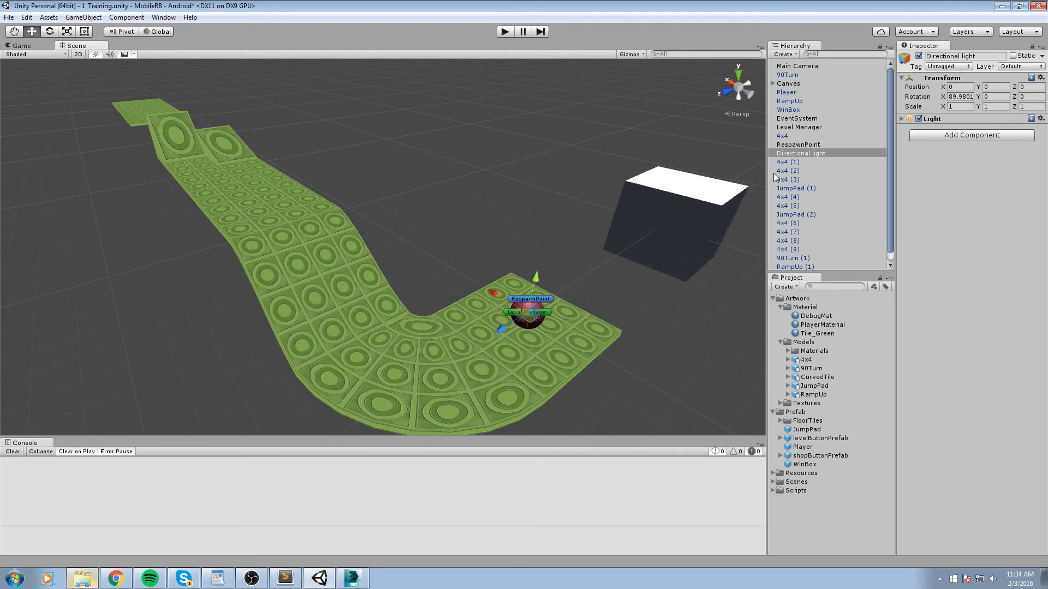
left_click(504, 32)
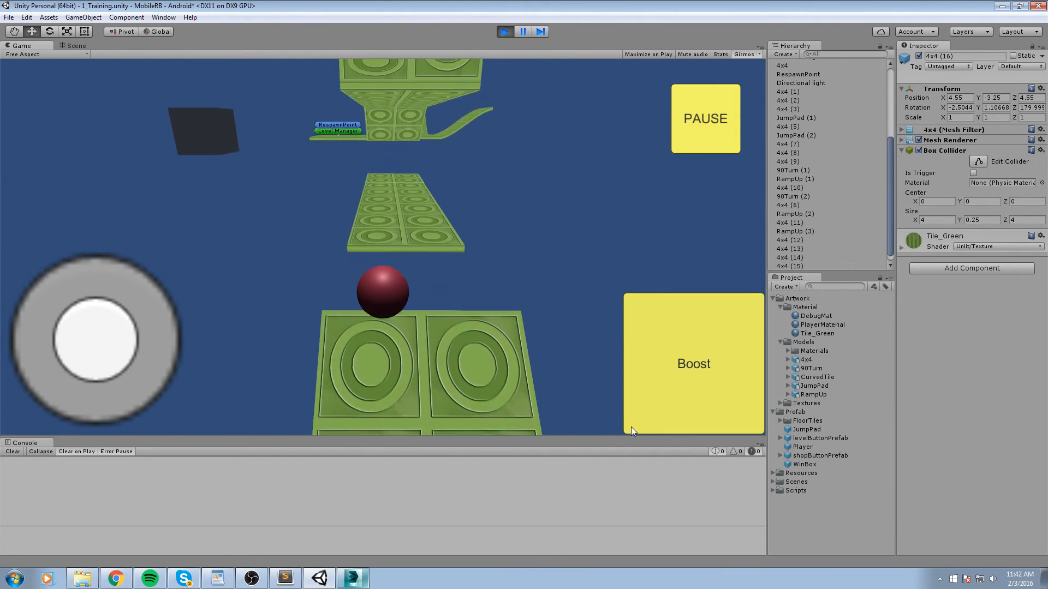
Restart the play test and view the level layout in the Scene view.
left_click(503, 32)
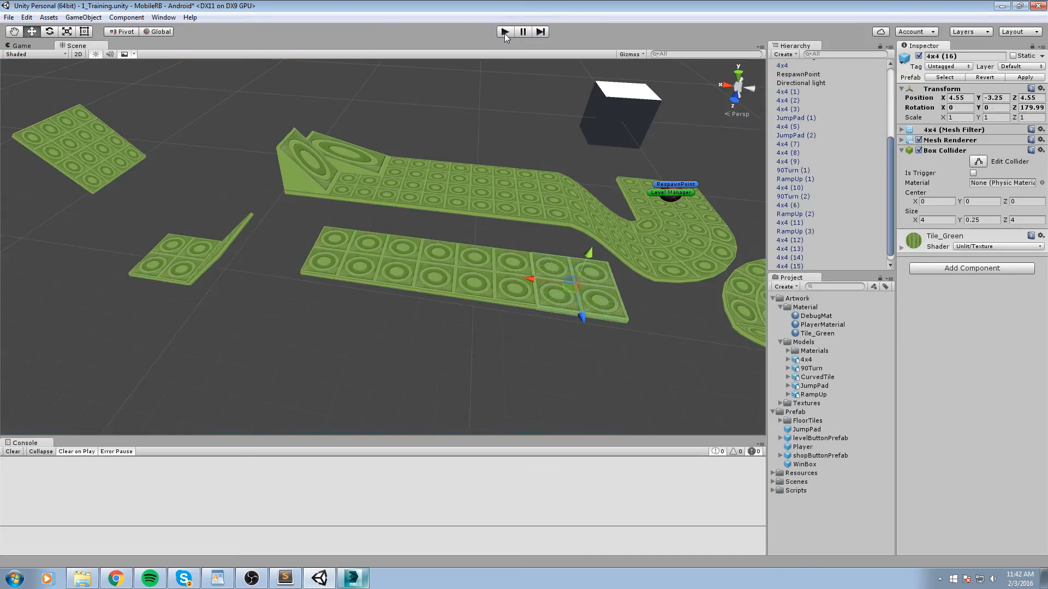
left_click(504, 31)
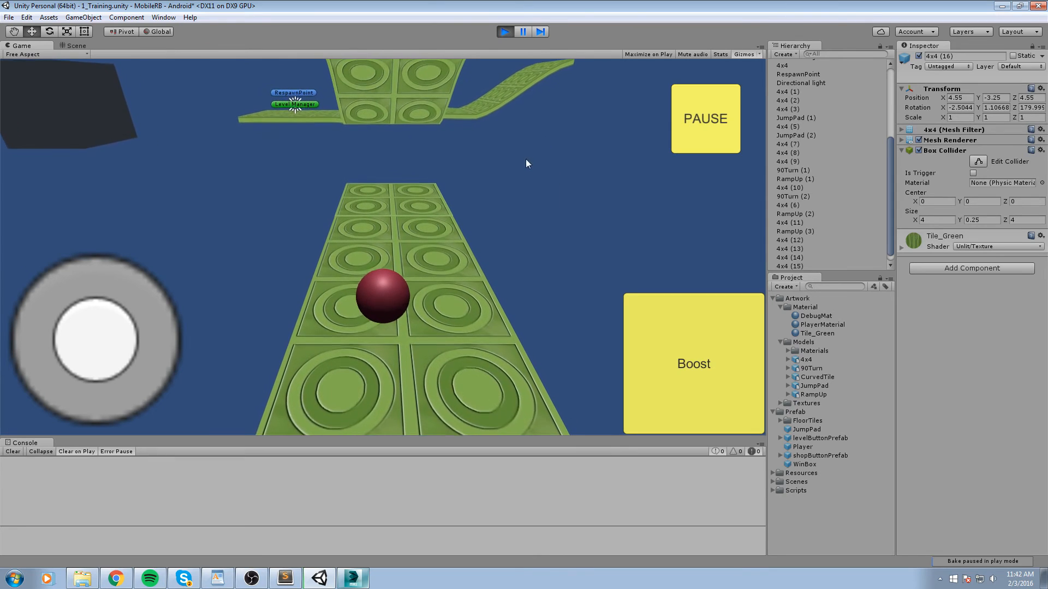
left_click(75, 45)
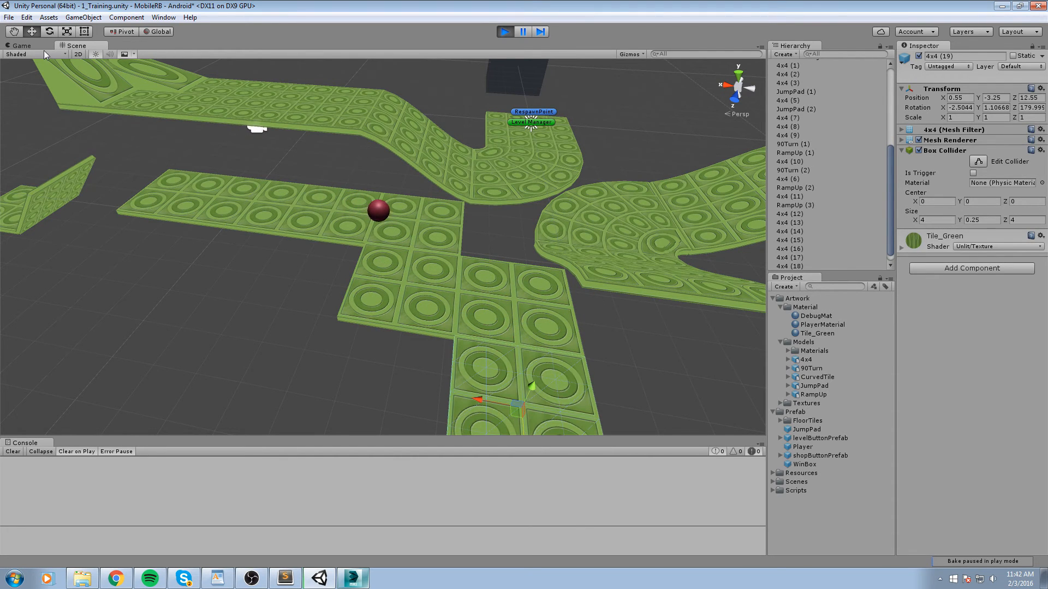
Return to the Game view and boost the ball along the new tiles.
left_click(21, 46)
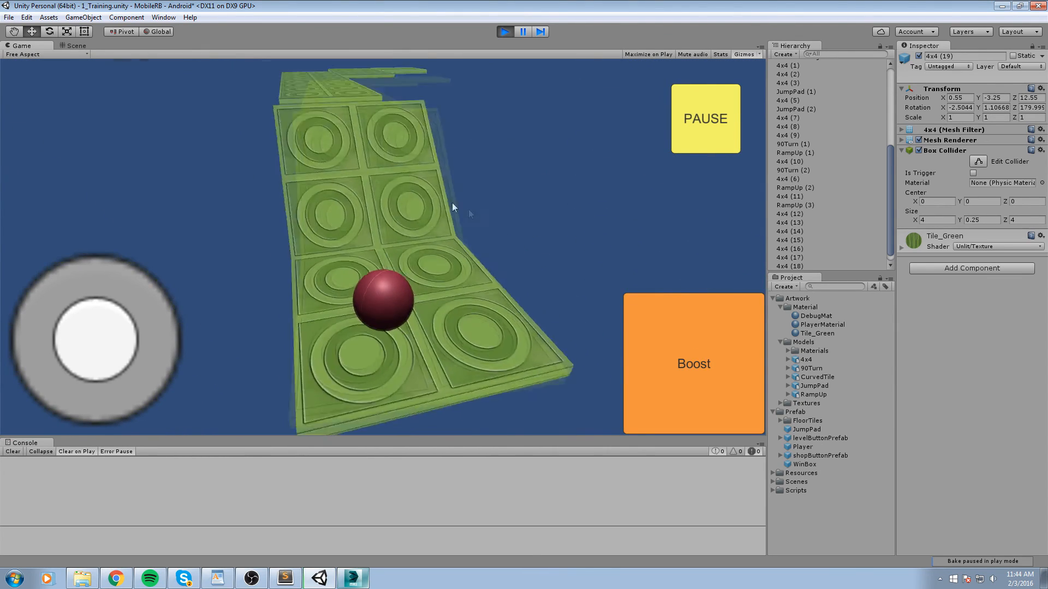
left_click(693, 363)
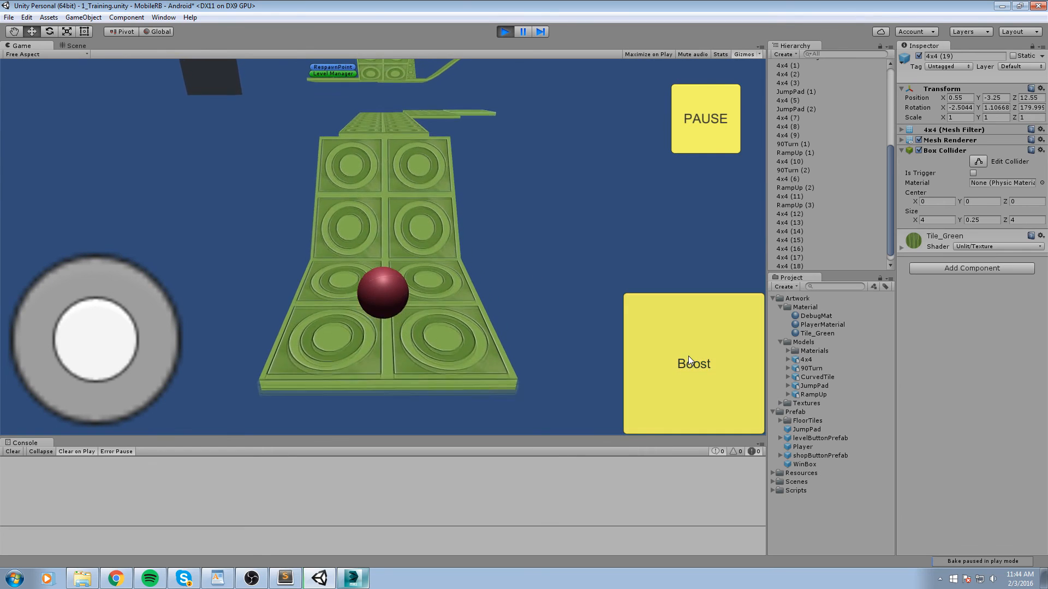